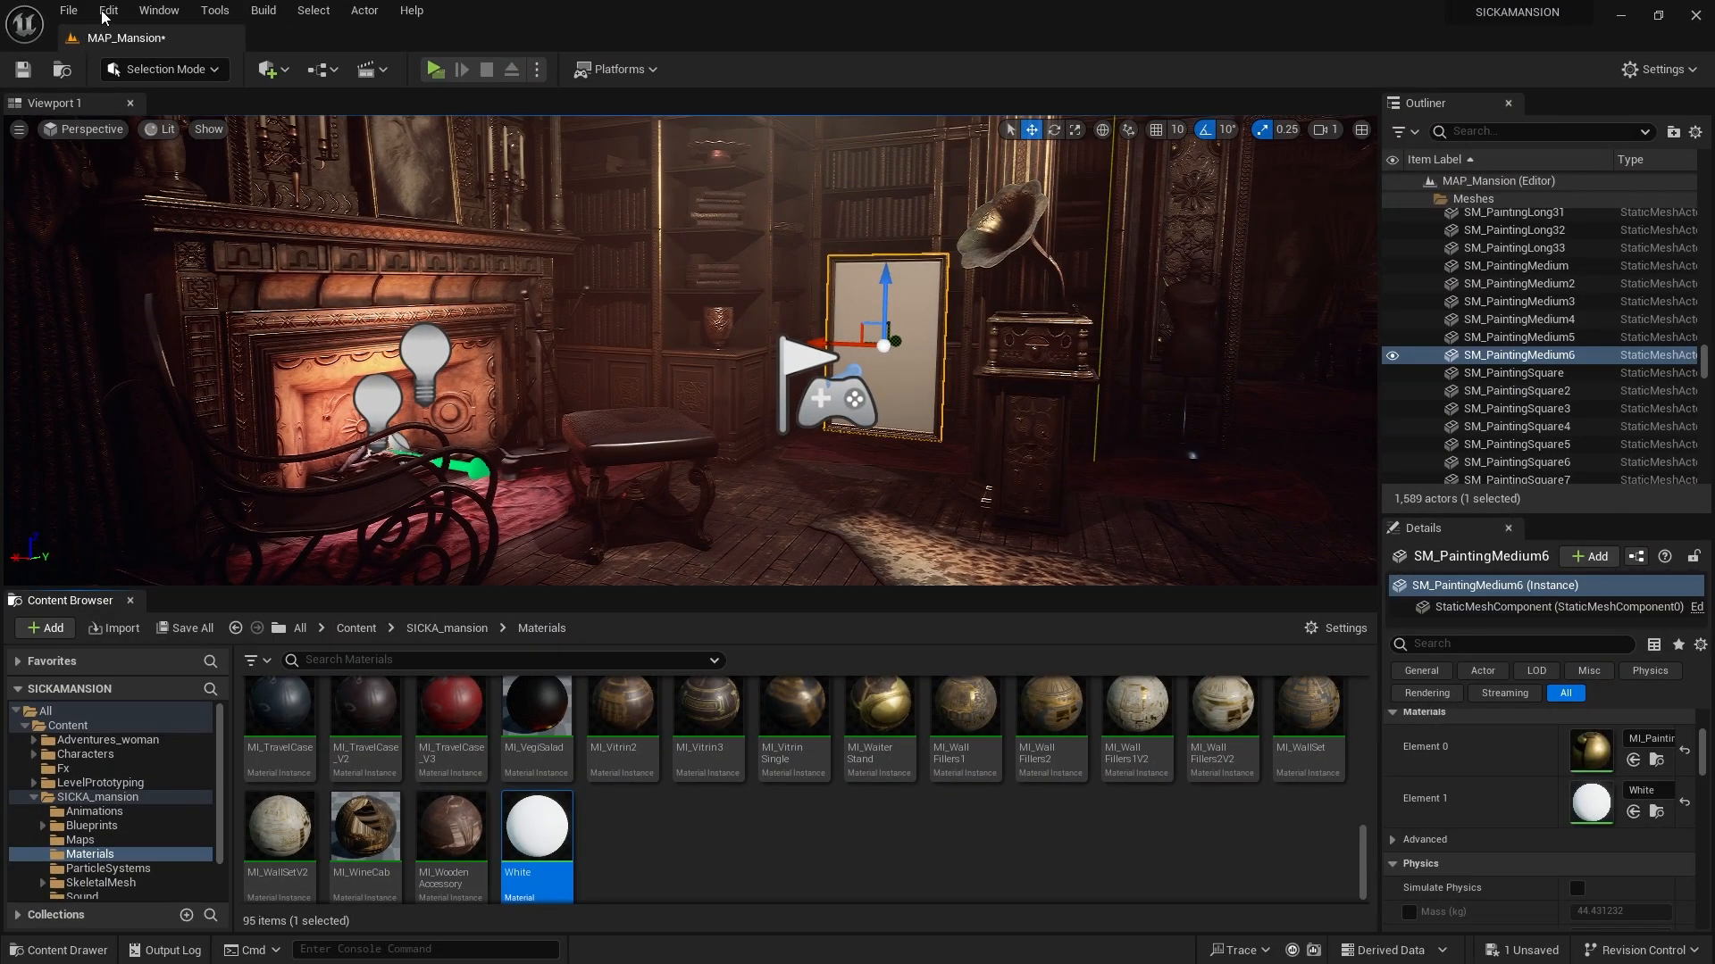
mouse_move(107, 10)
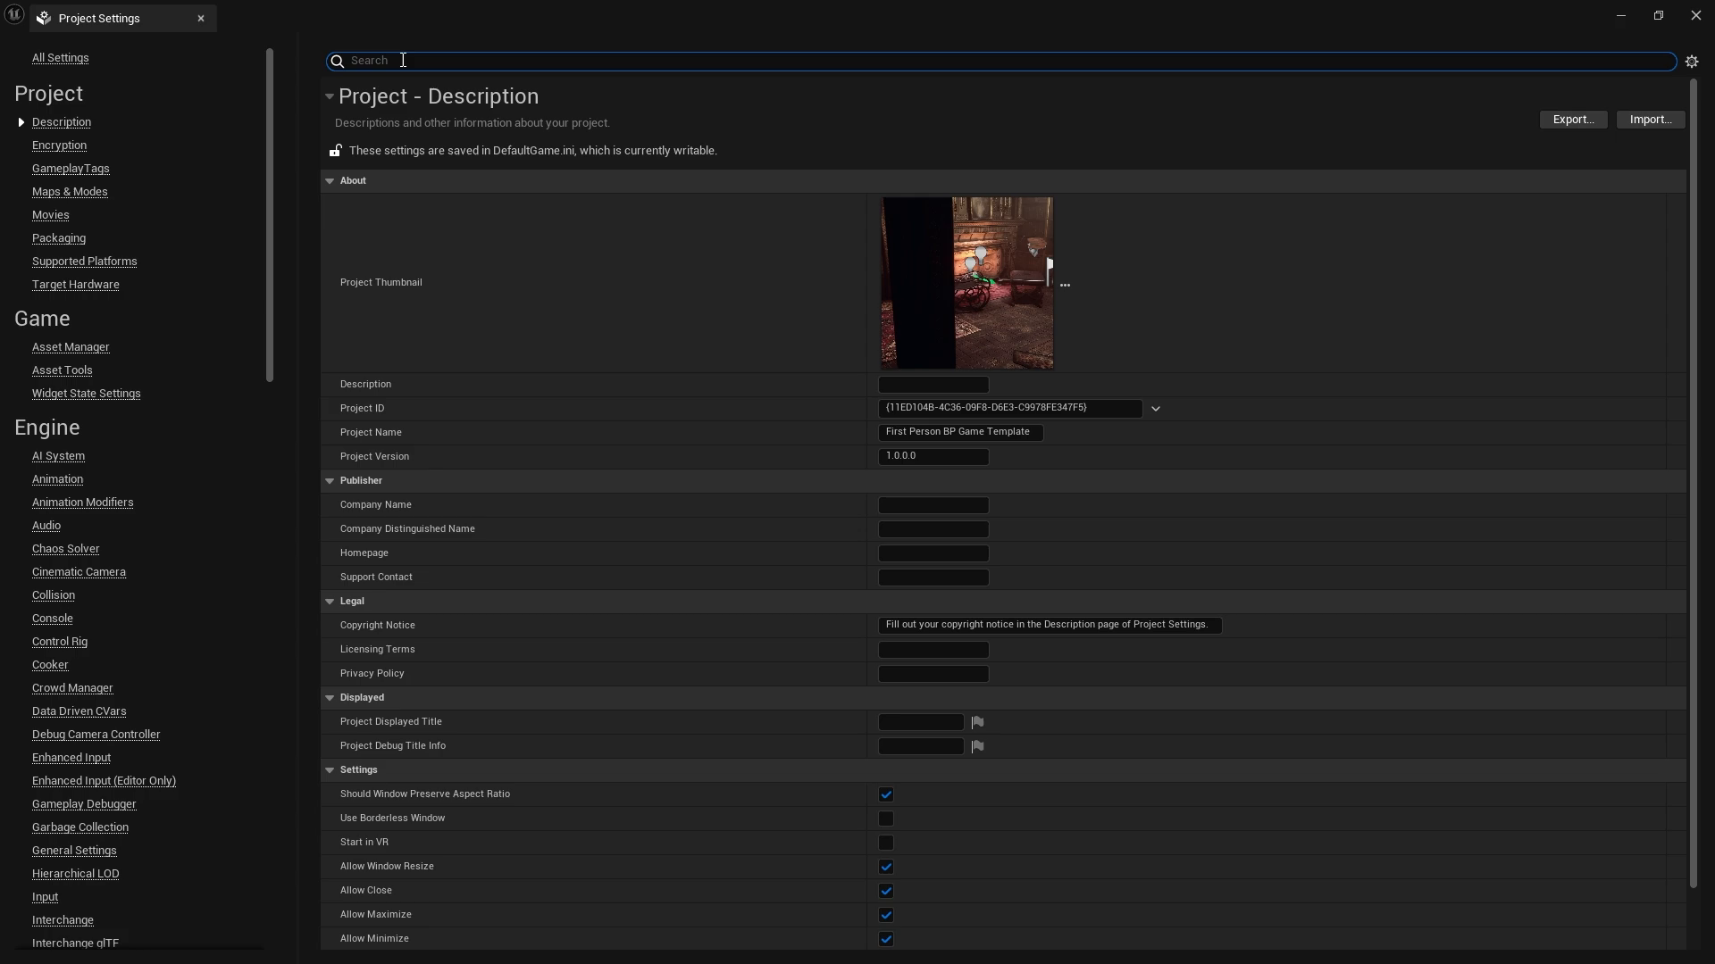
Step: Enable Support global clip plane for Planar Reflections, then search for the reflection method setting
text(support)
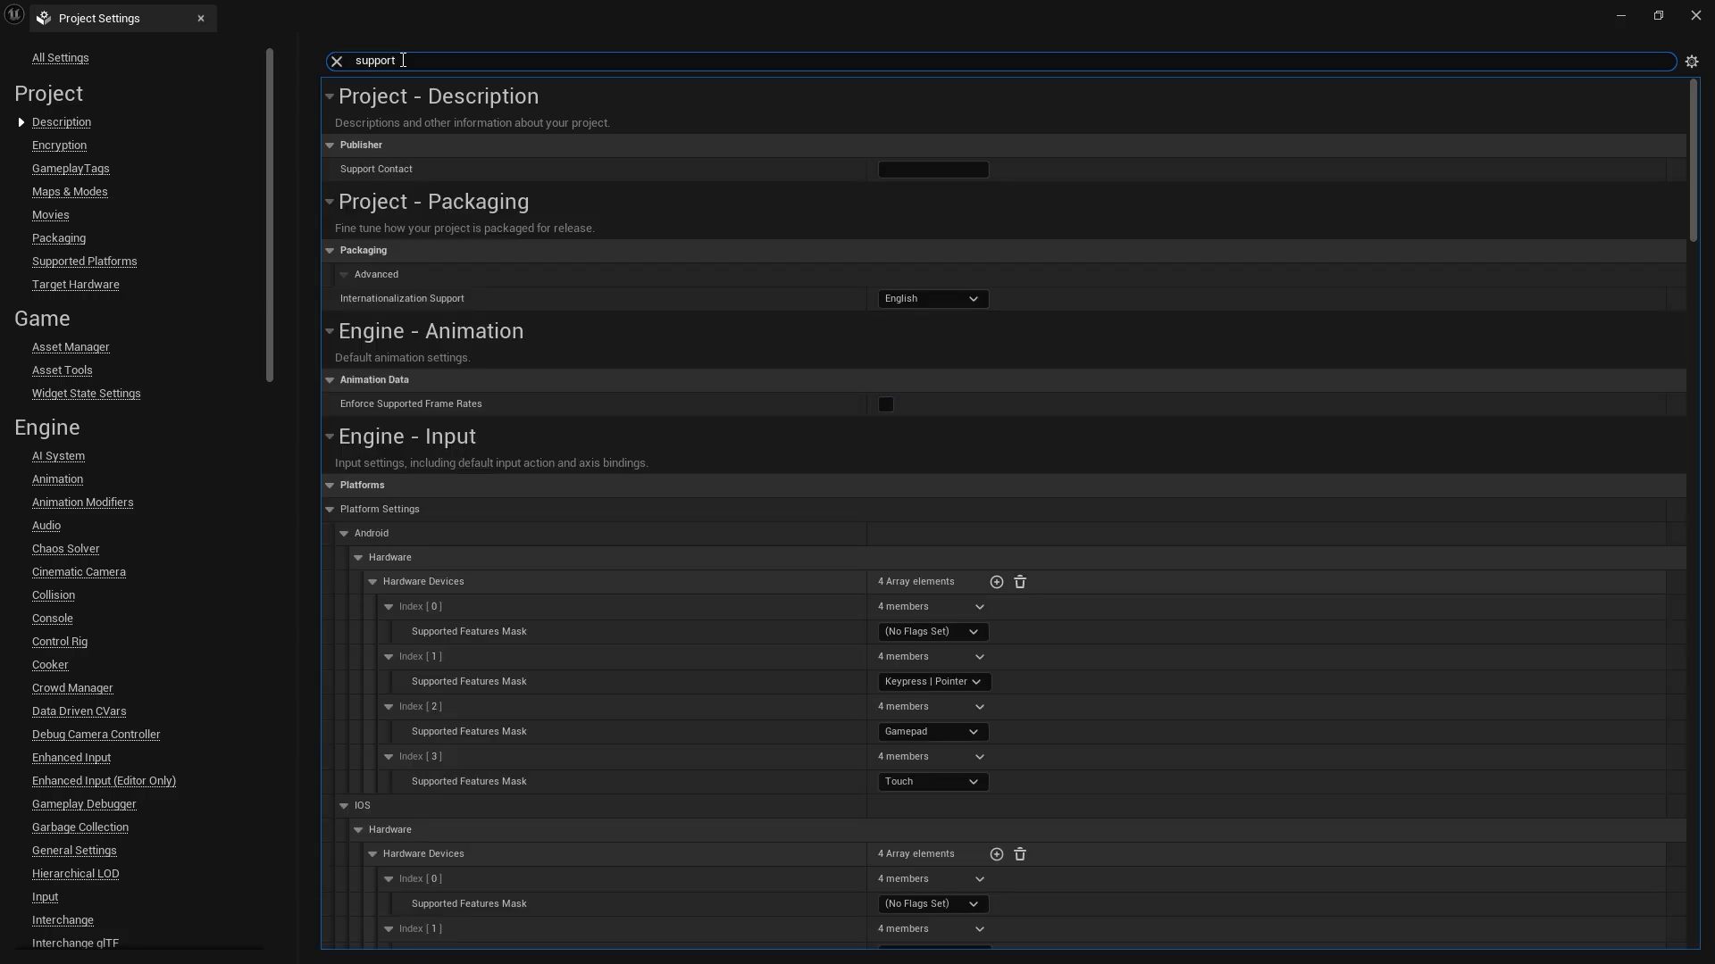
text(global)
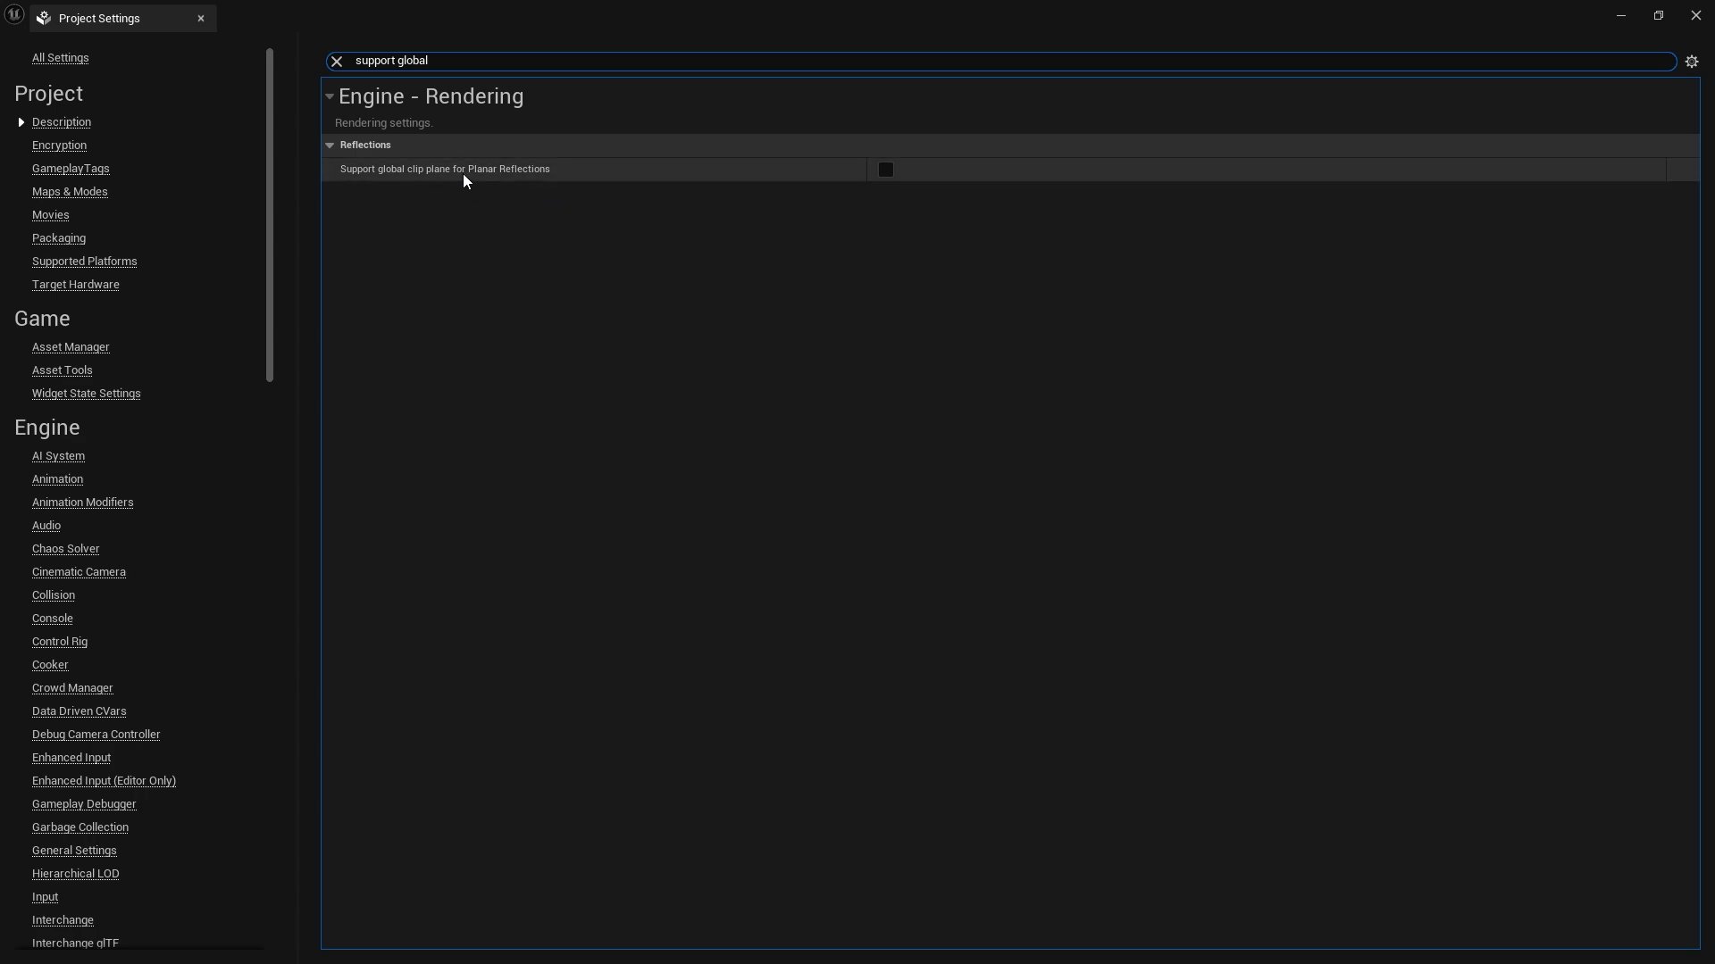
click(883, 169)
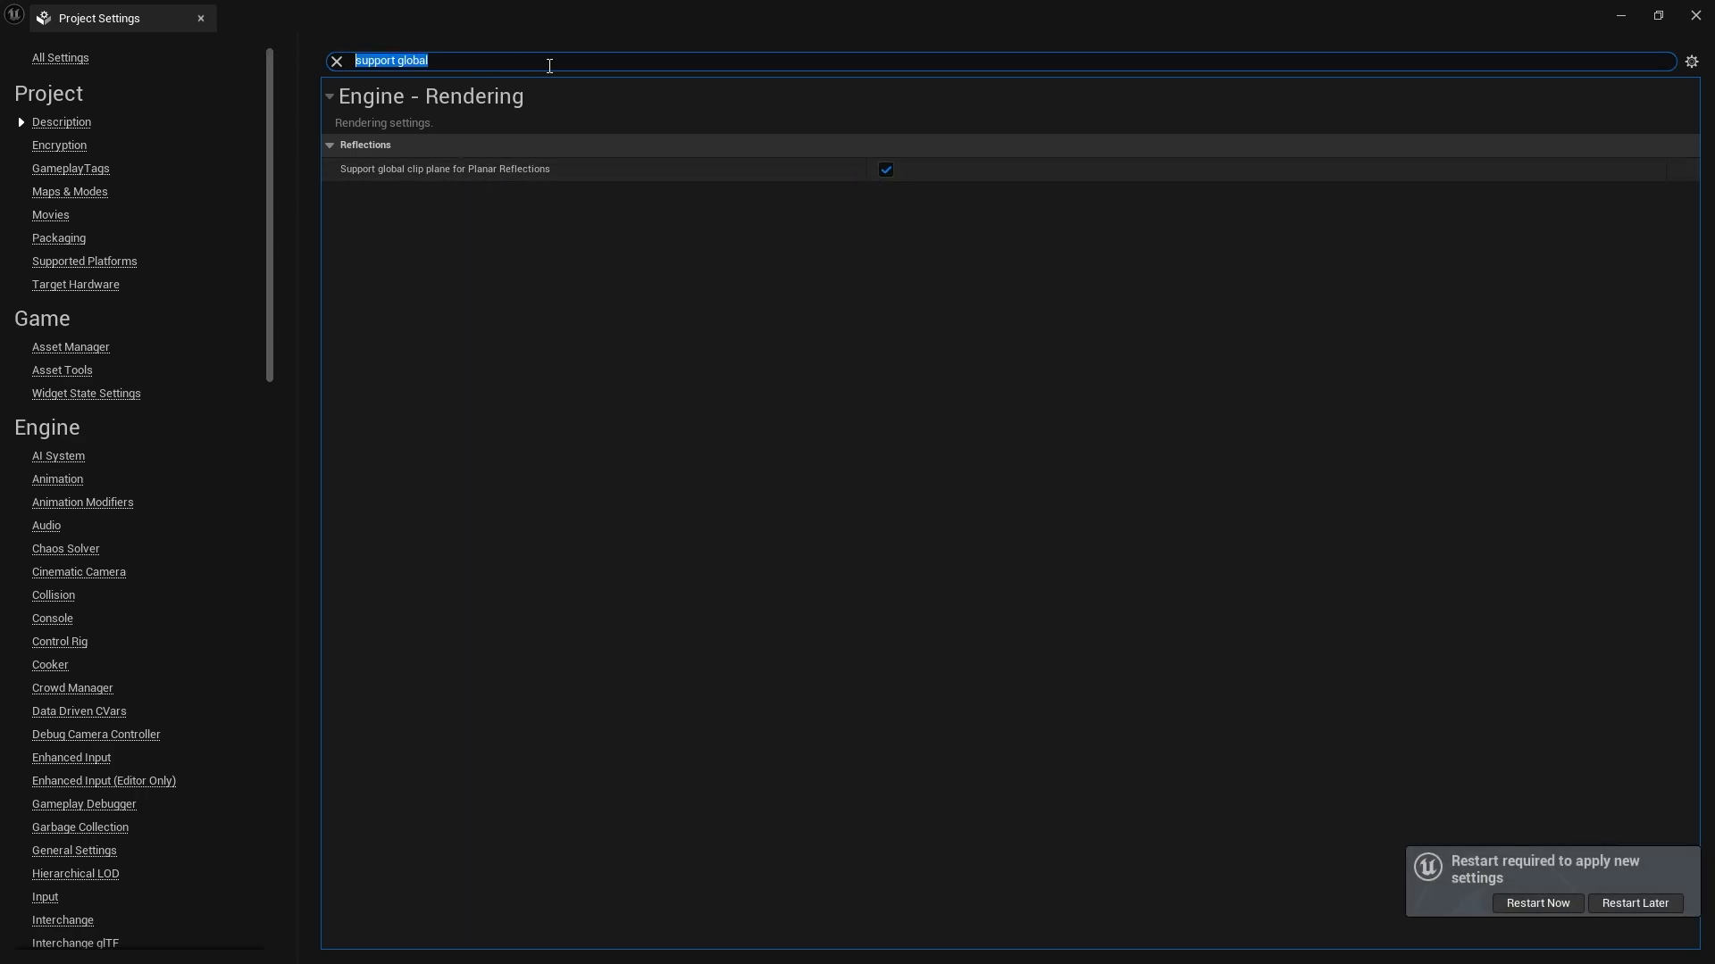
text(reflection met)
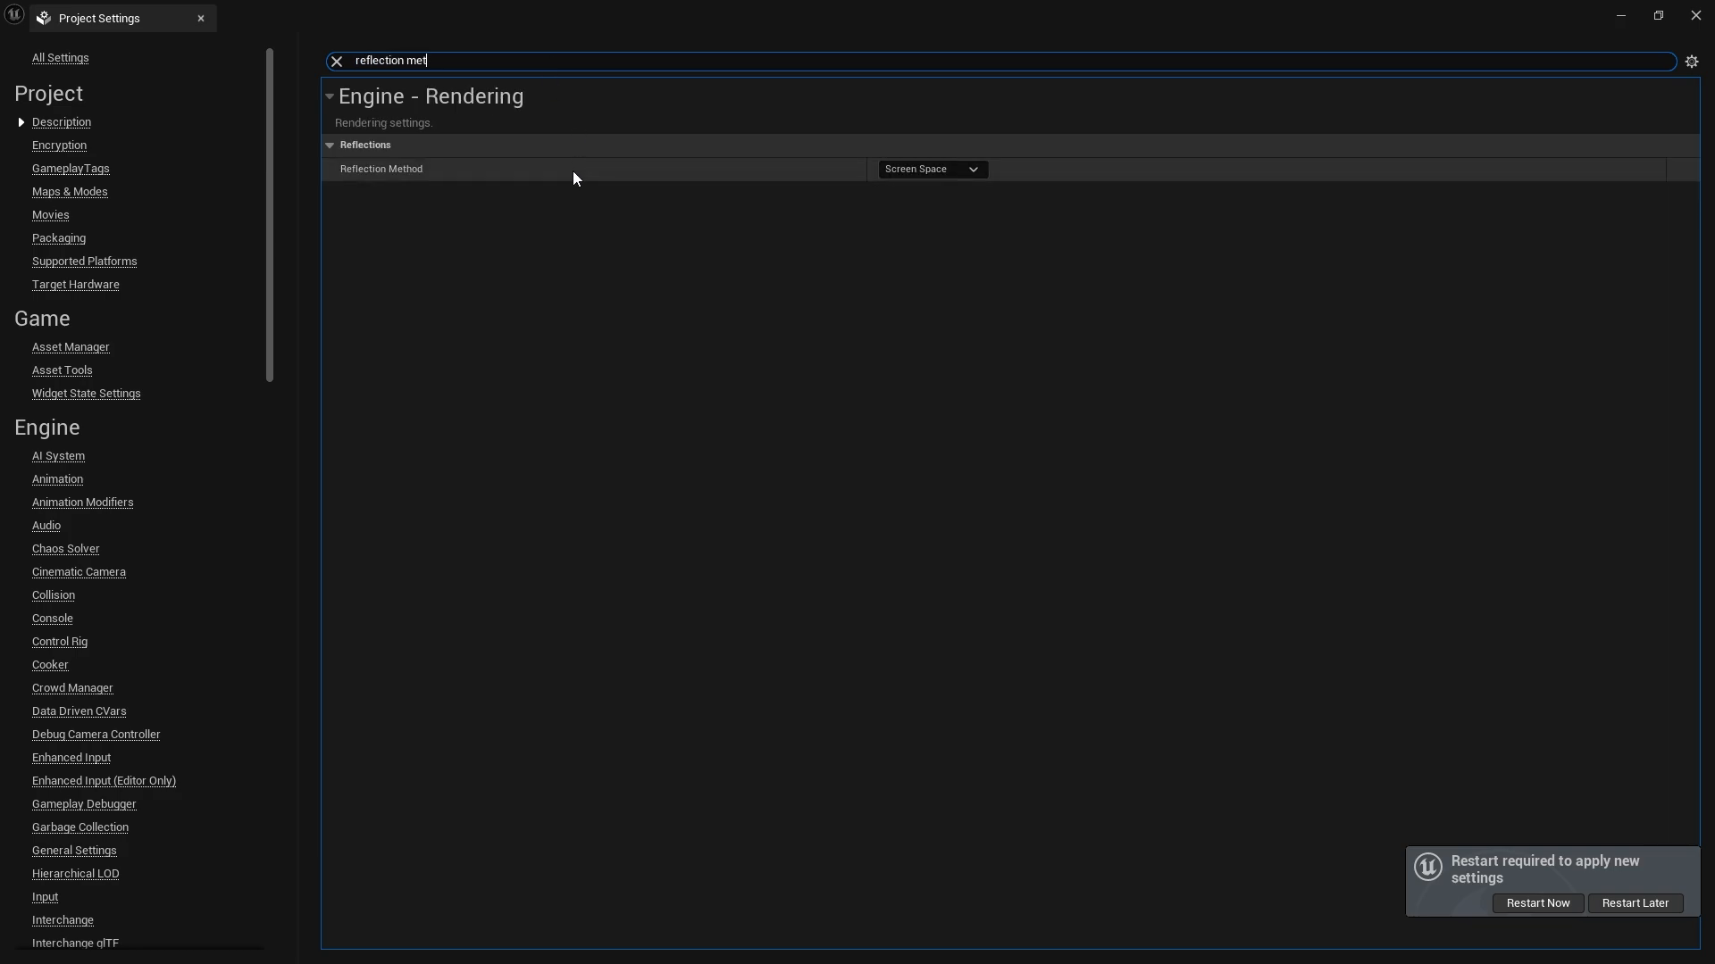
mouse_move(769, 177)
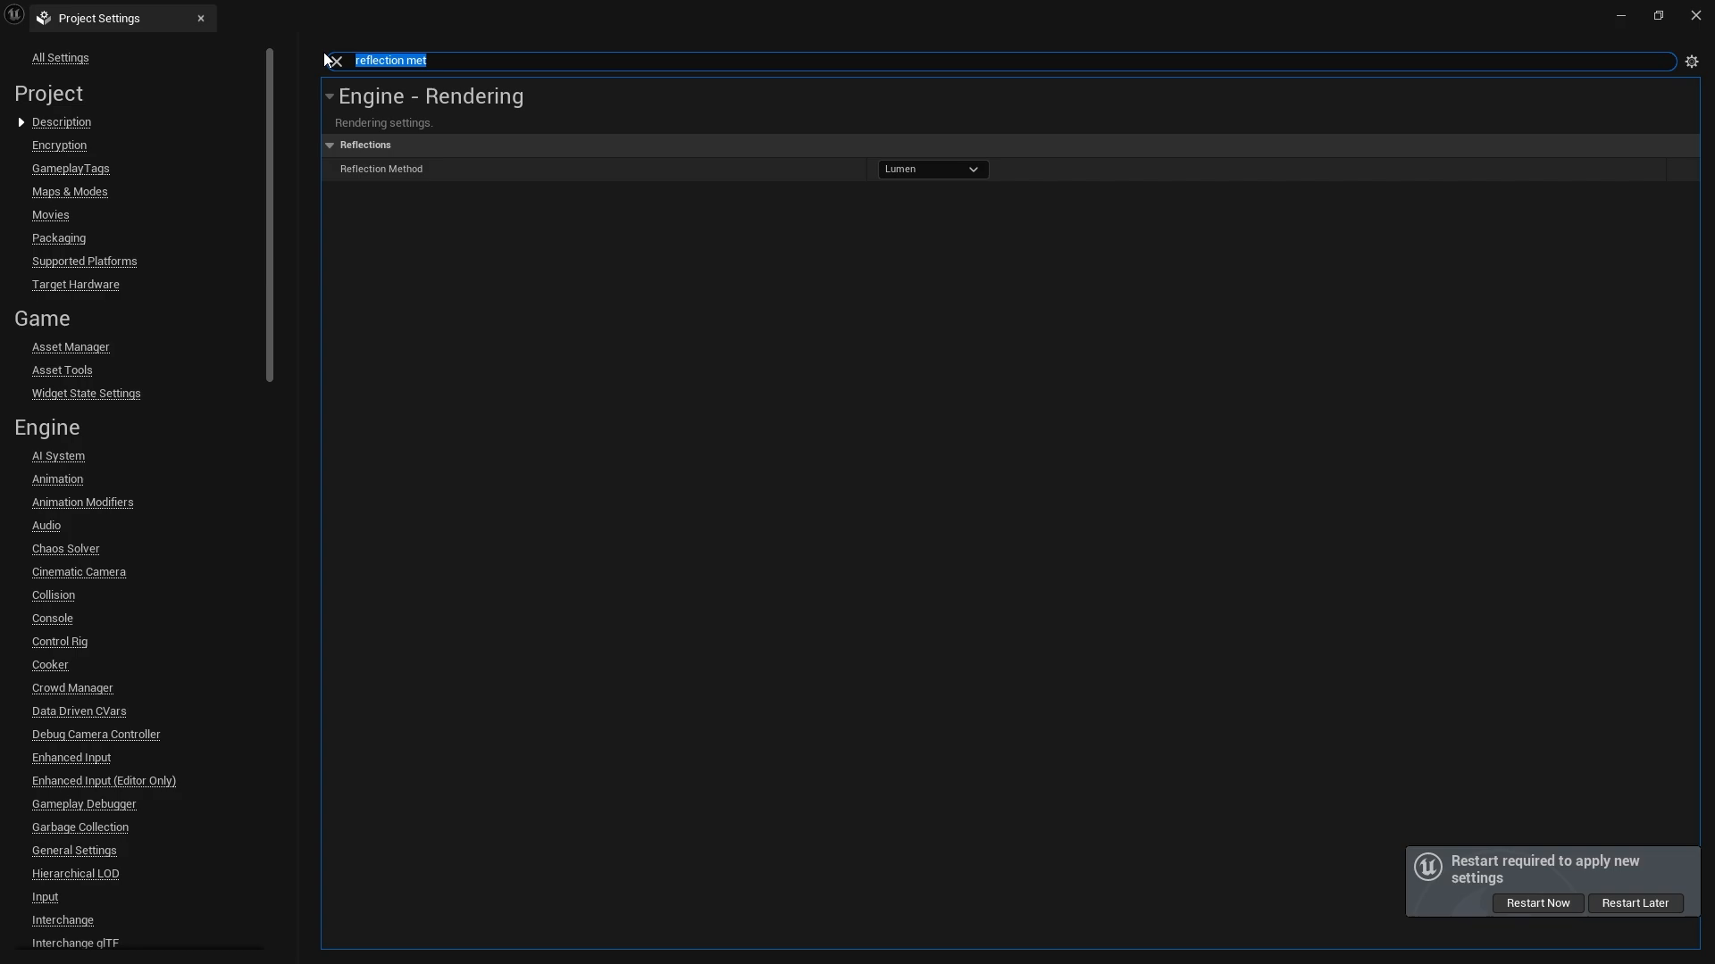
Step: Set Dynamic Global Illumination Method to Screen Space (Beta), then search for motion blur
text(dynamic global)
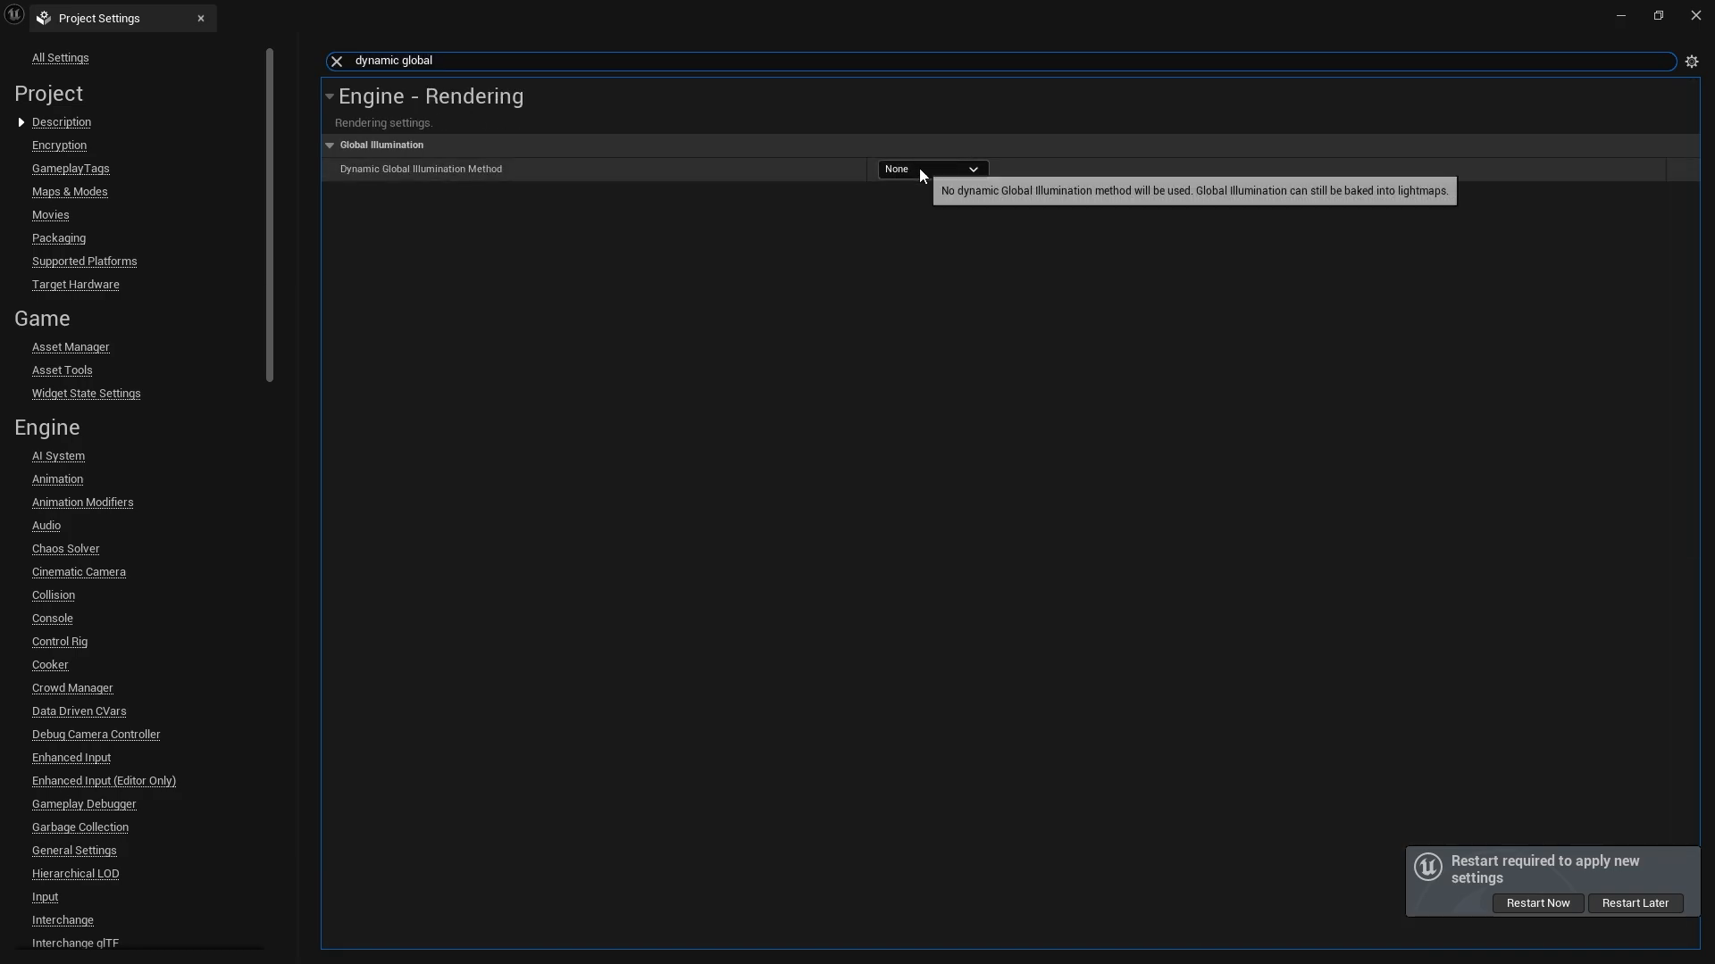
click(929, 169)
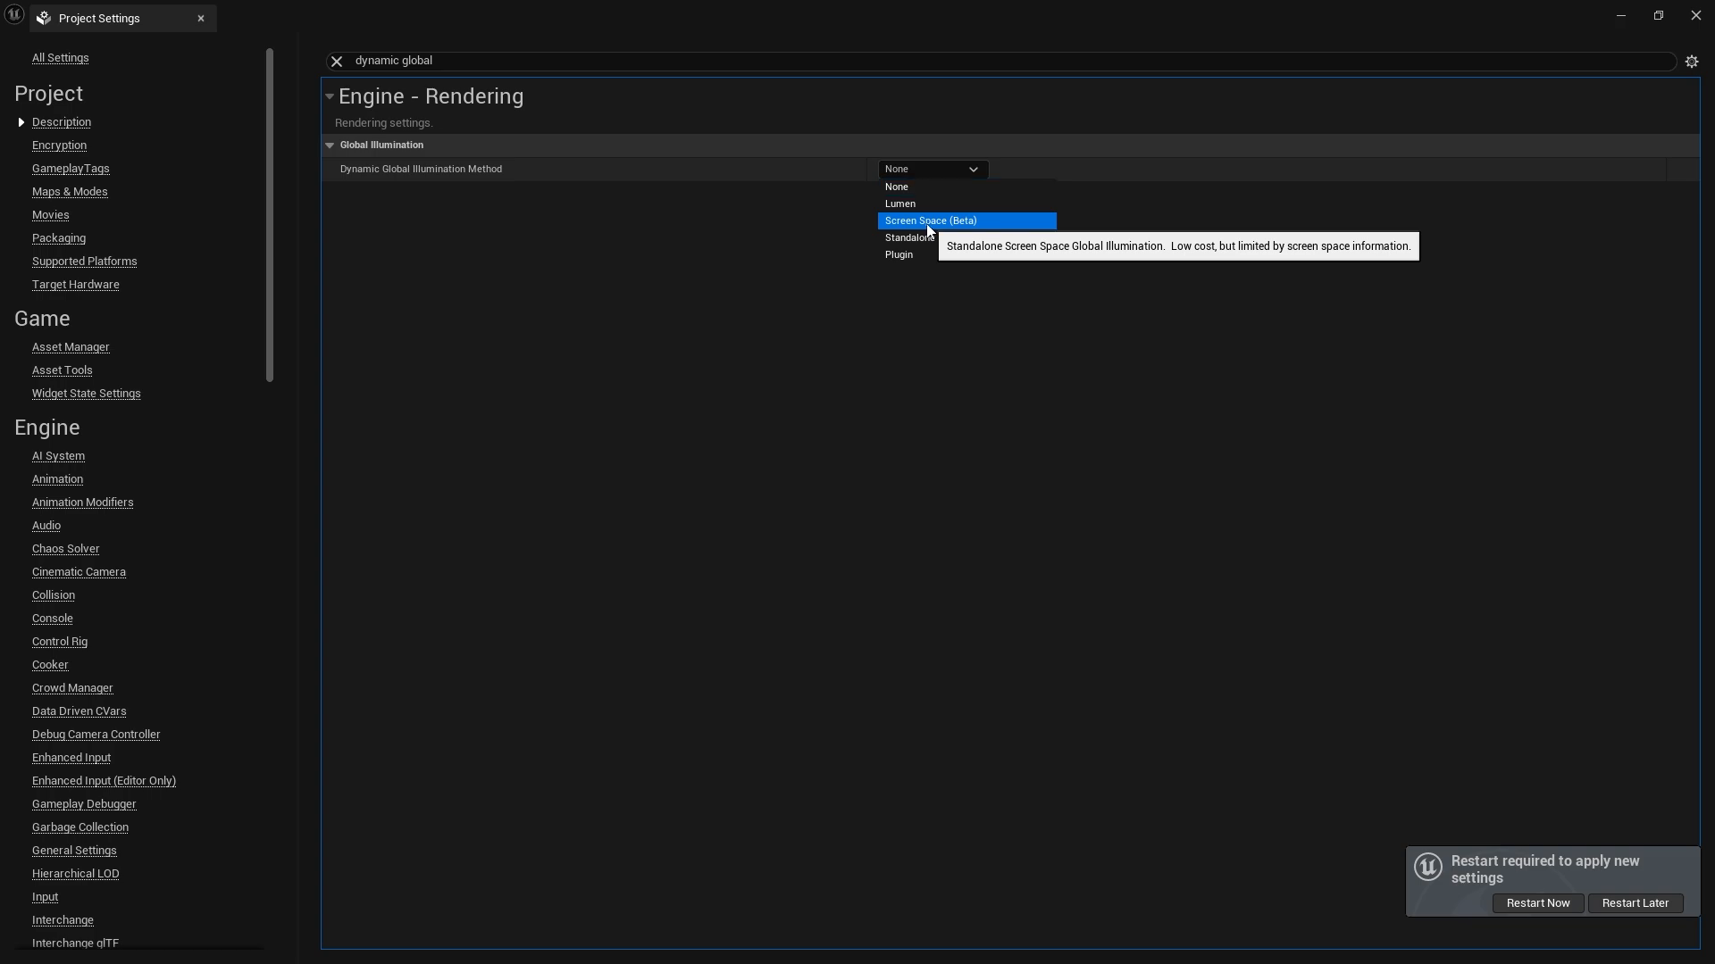
click(930, 219)
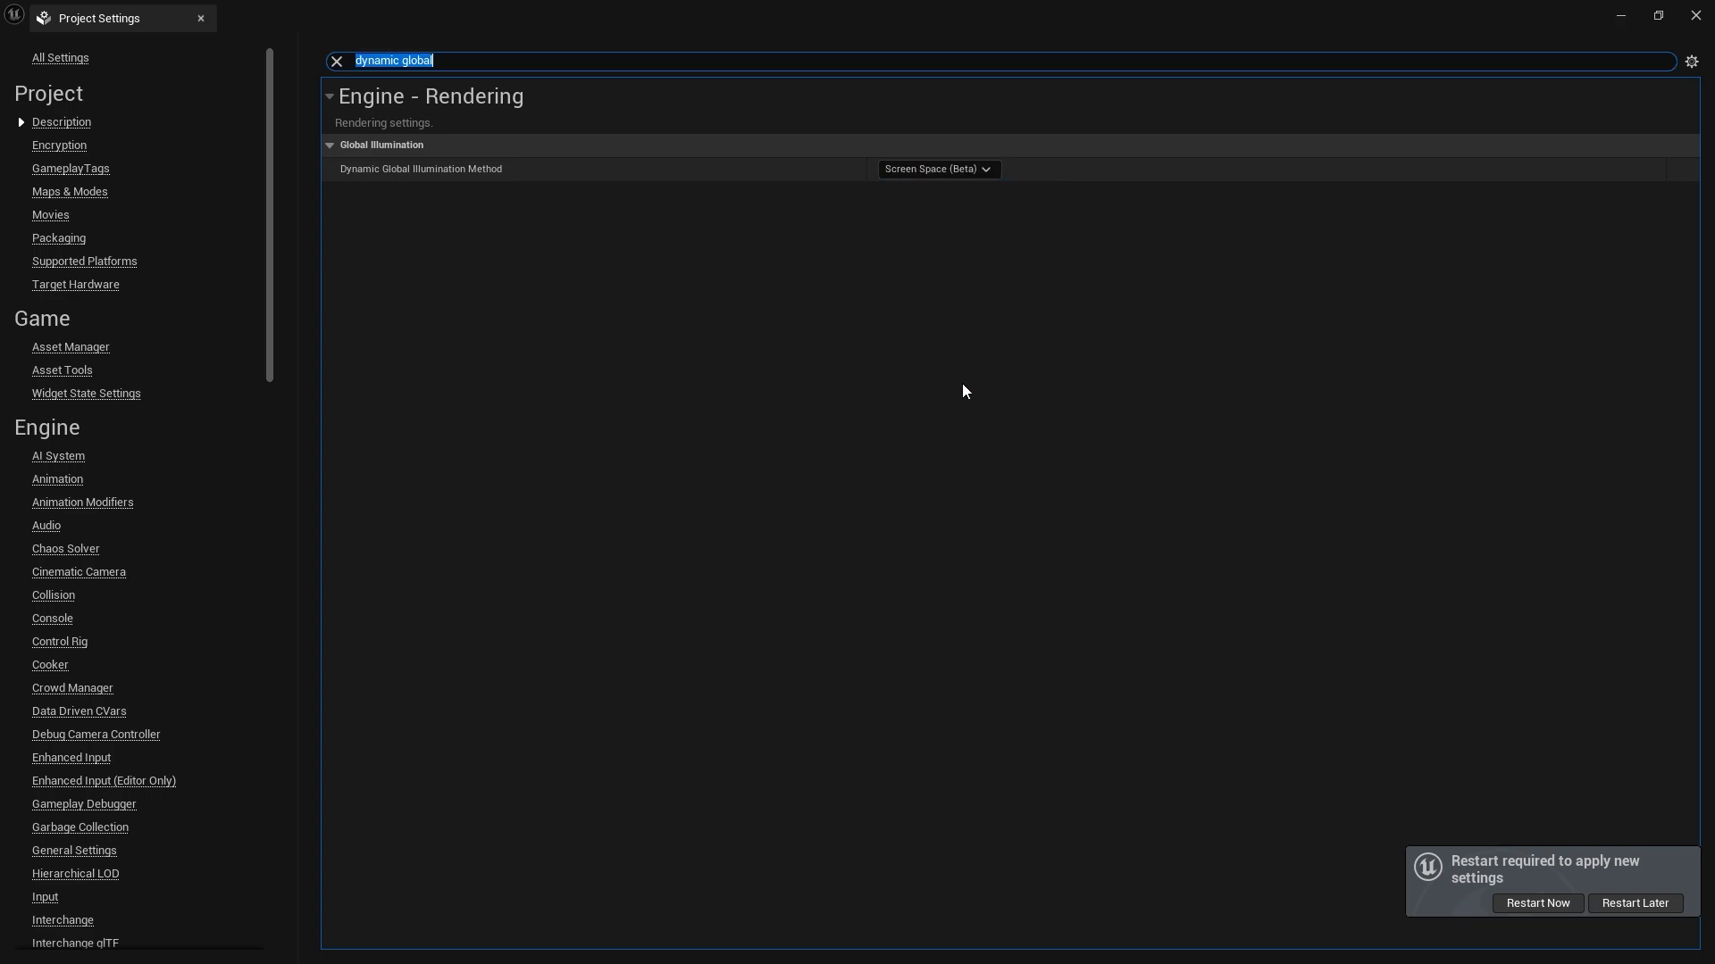
mouse_move(676, 96)
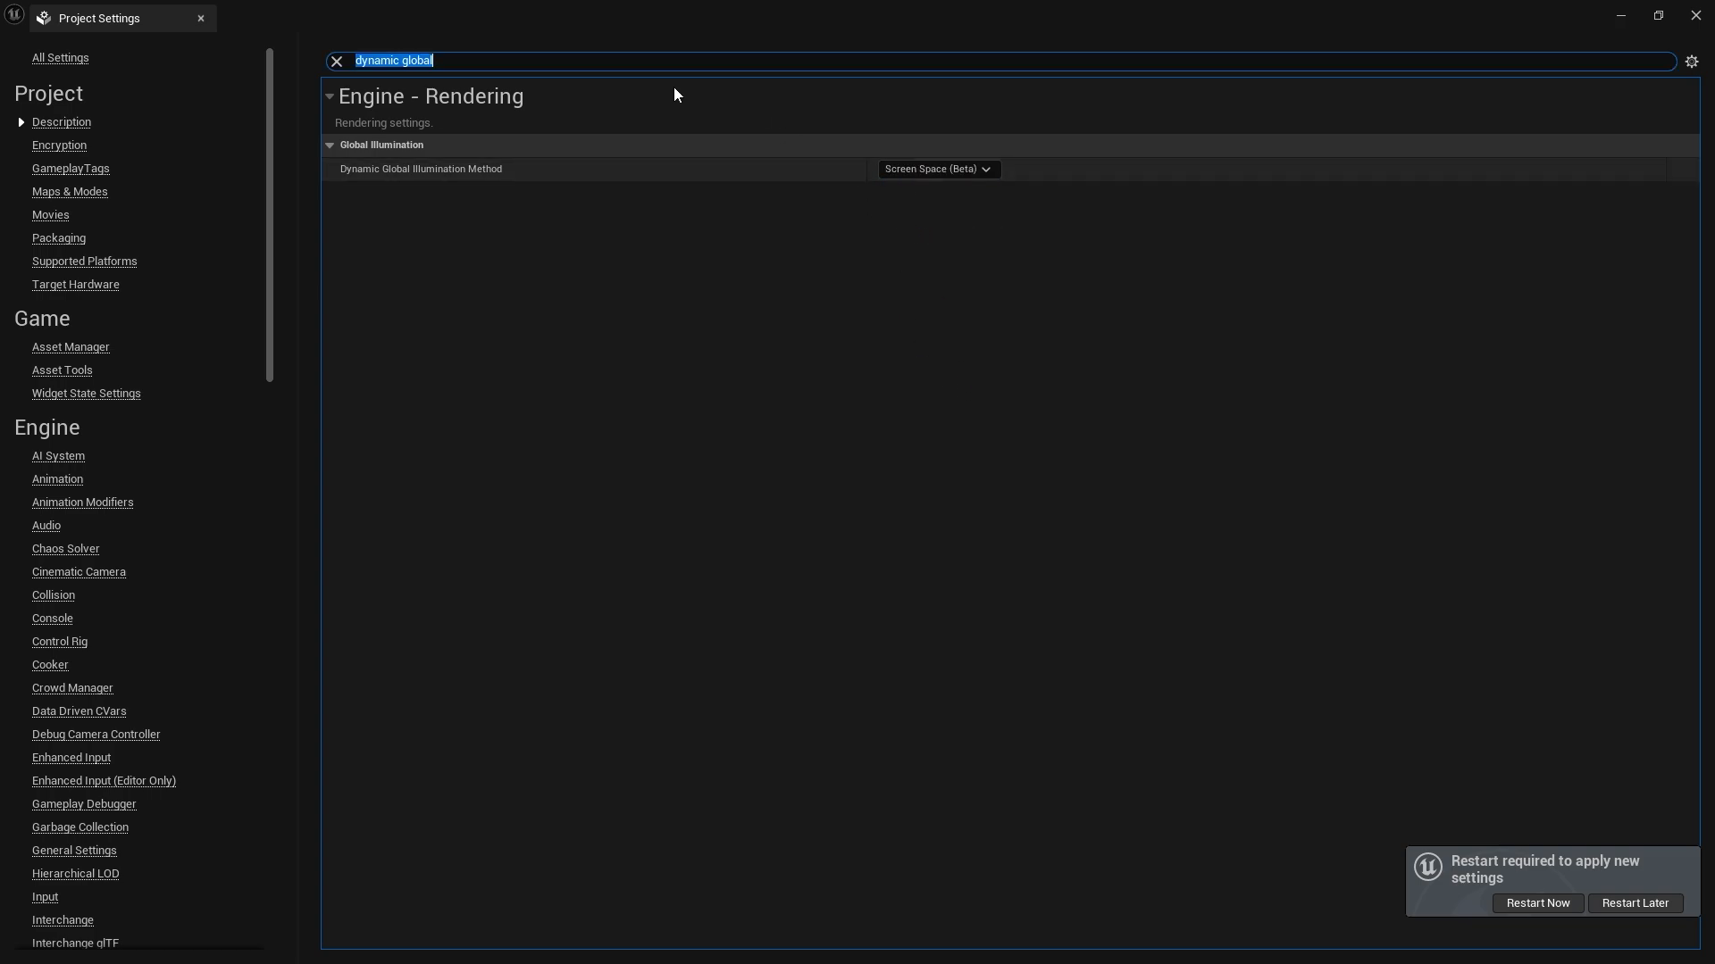
text(motion blur)
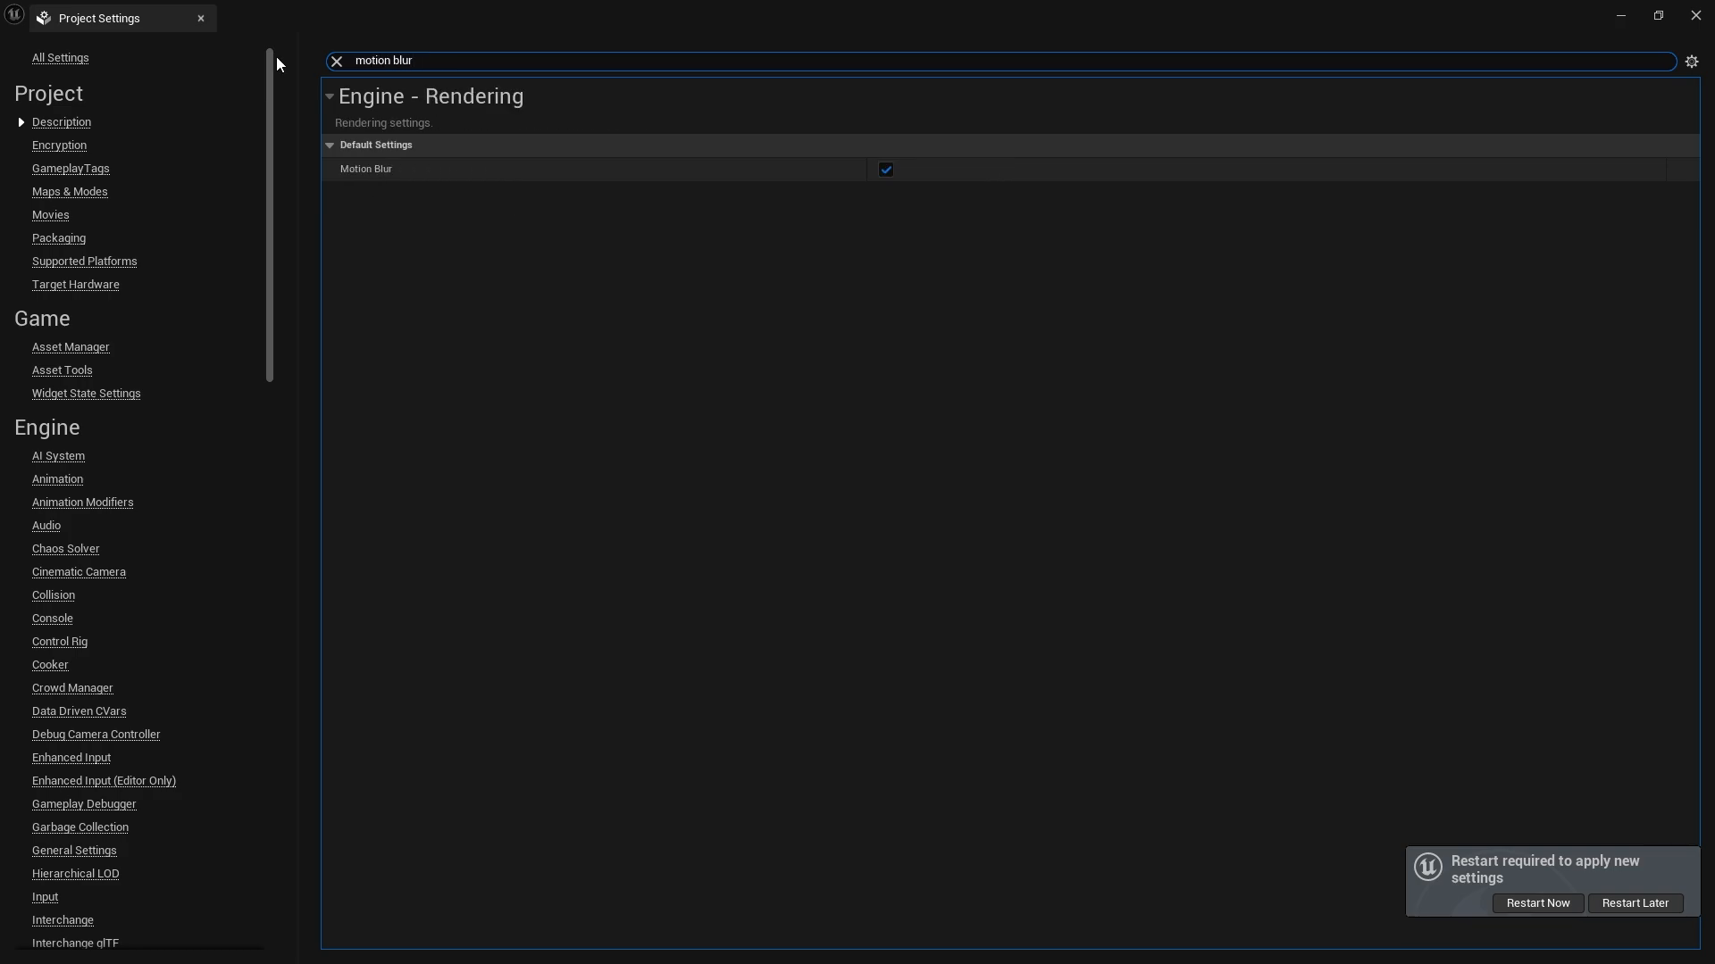
Step: Disable Motion Blur, restart the editor saving the mansion map, and open Mat_Mirror
click(885, 170)
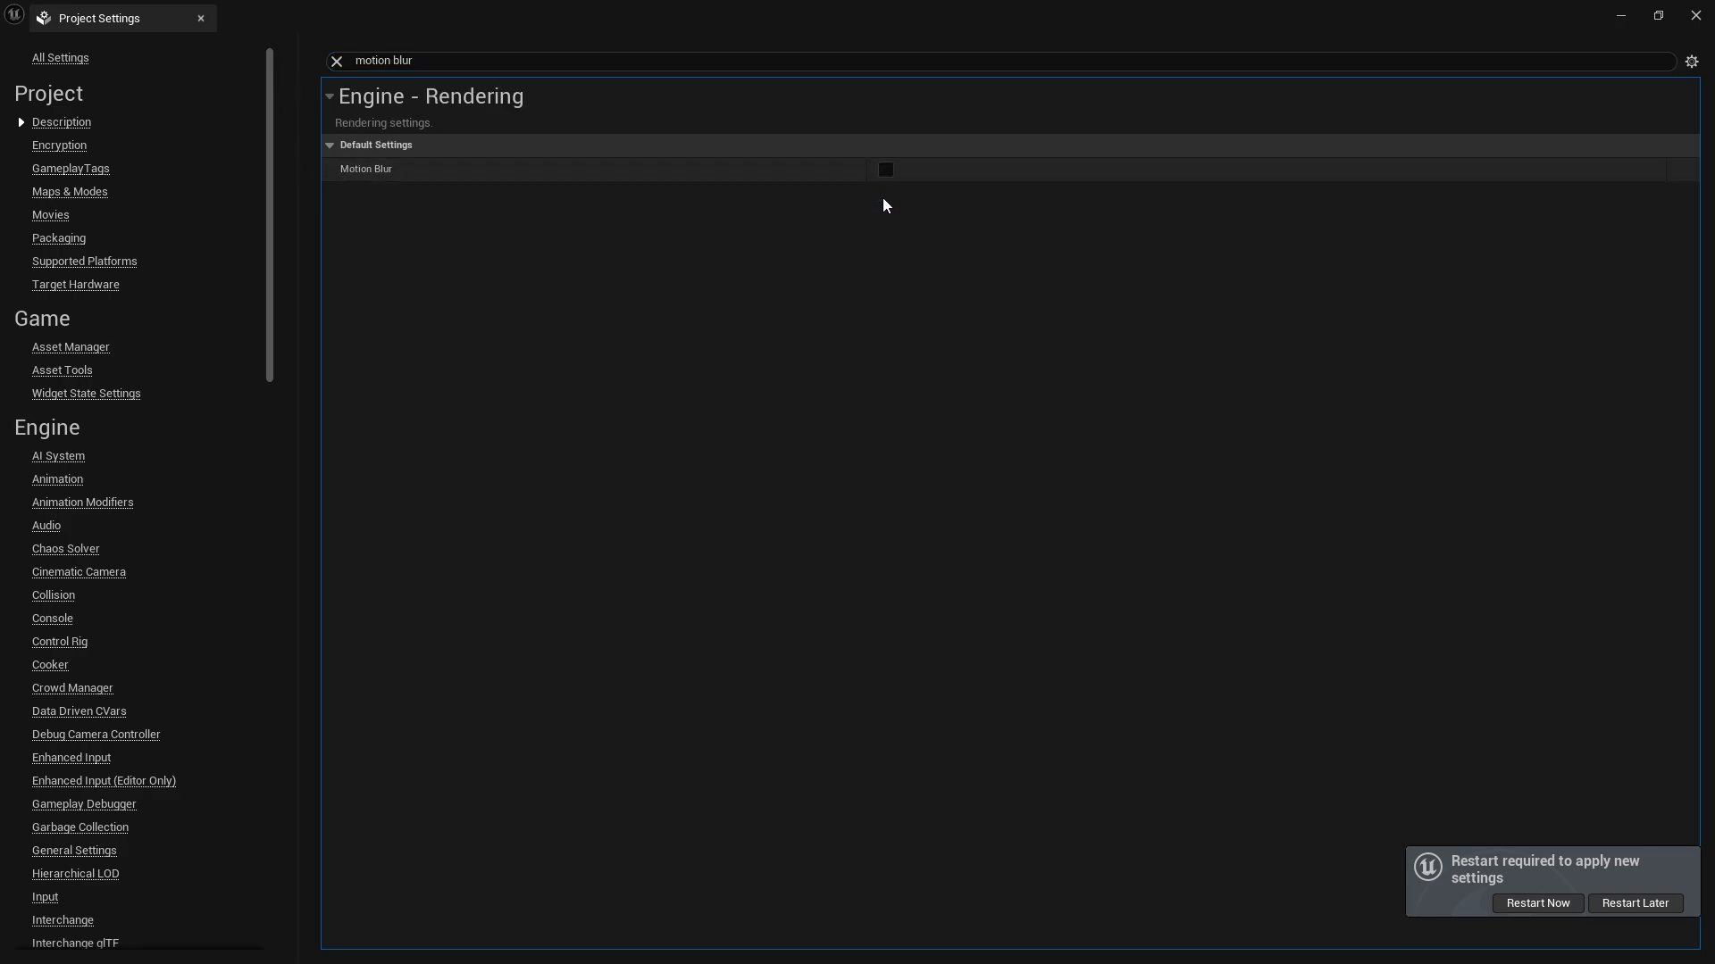
mouse_move(1538, 903)
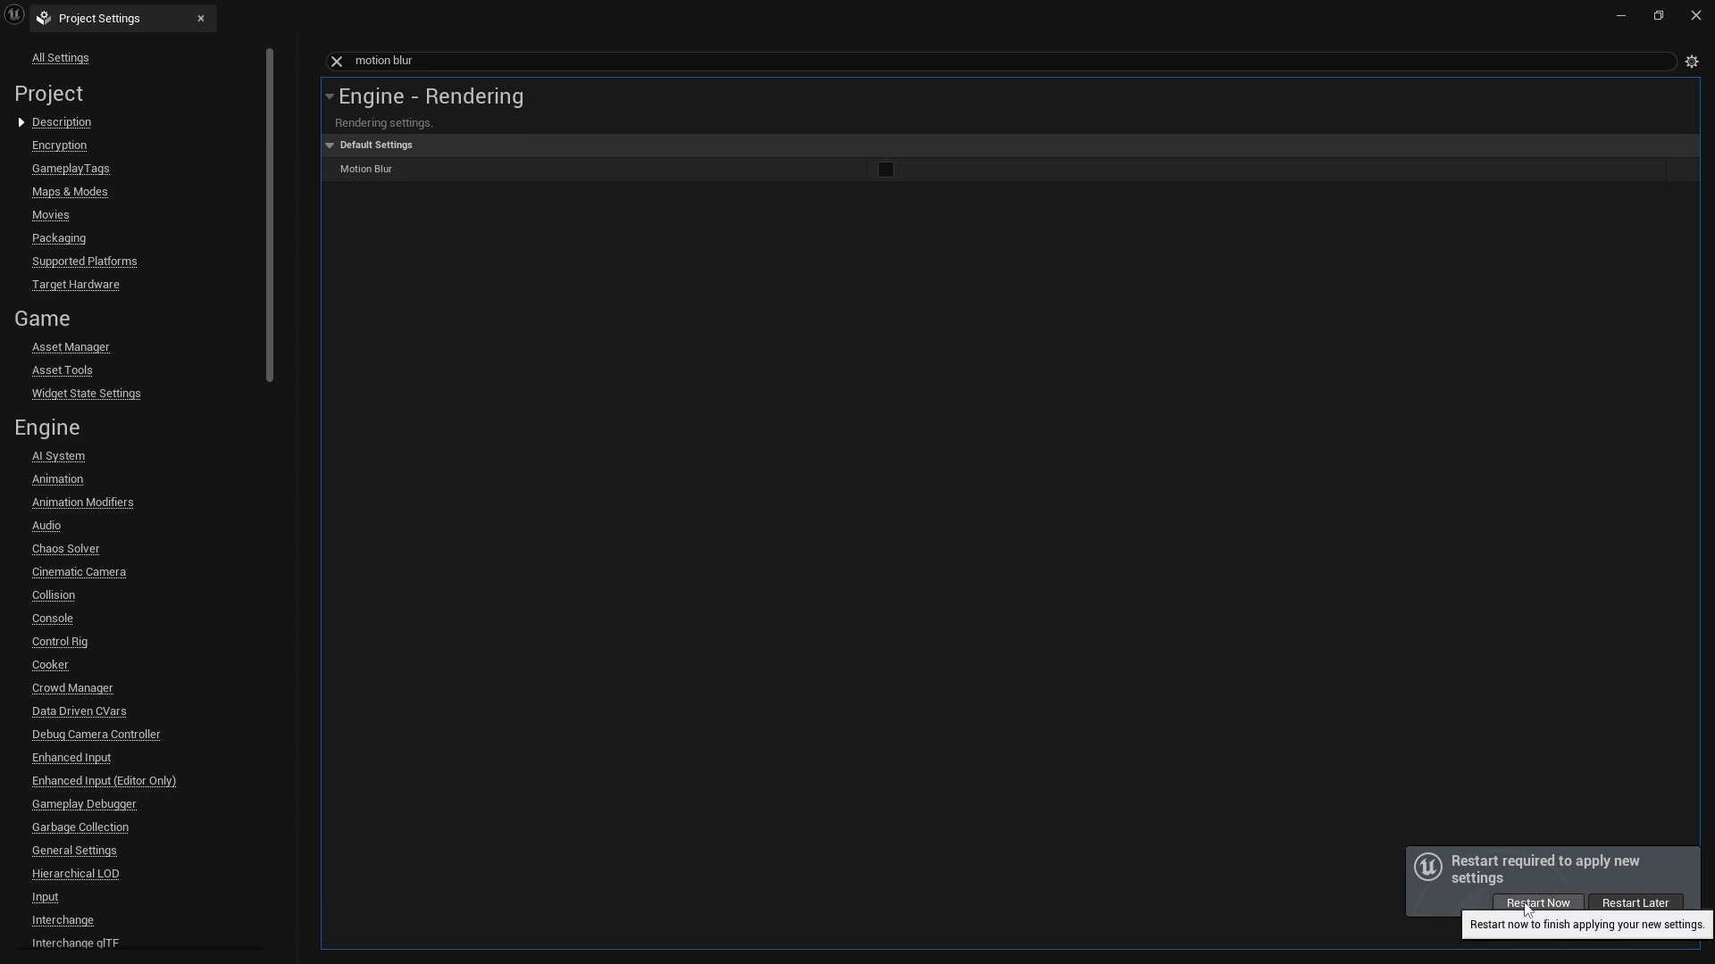
click(1535, 903)
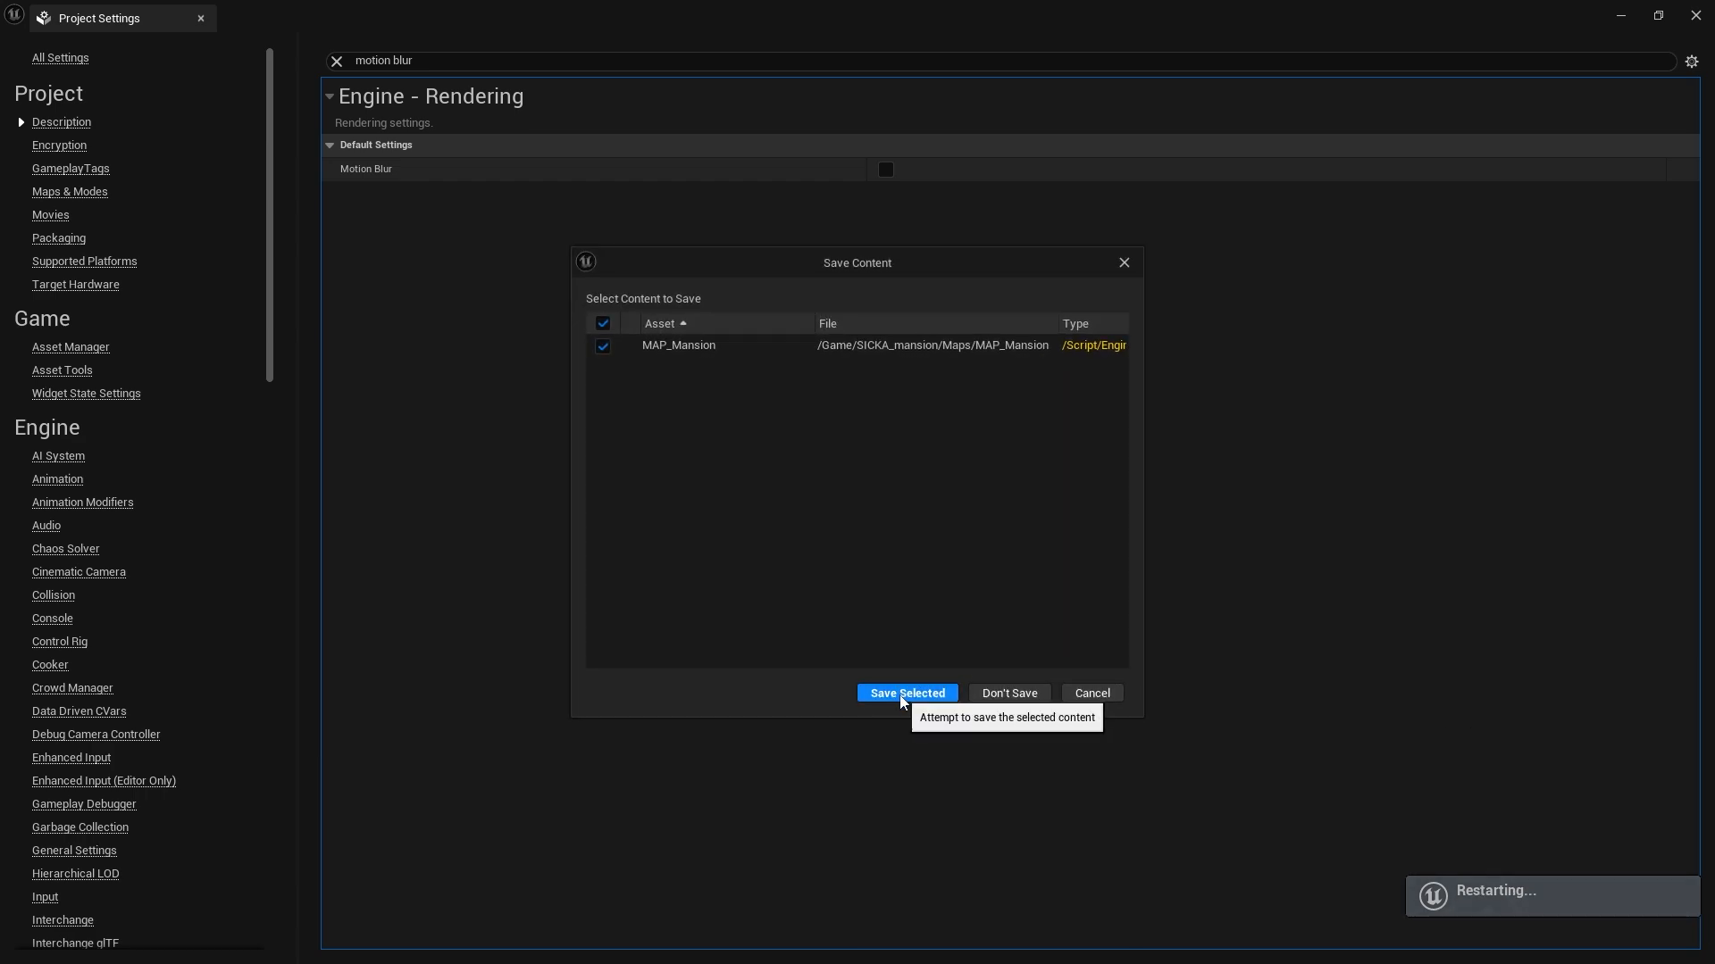
click(906, 692)
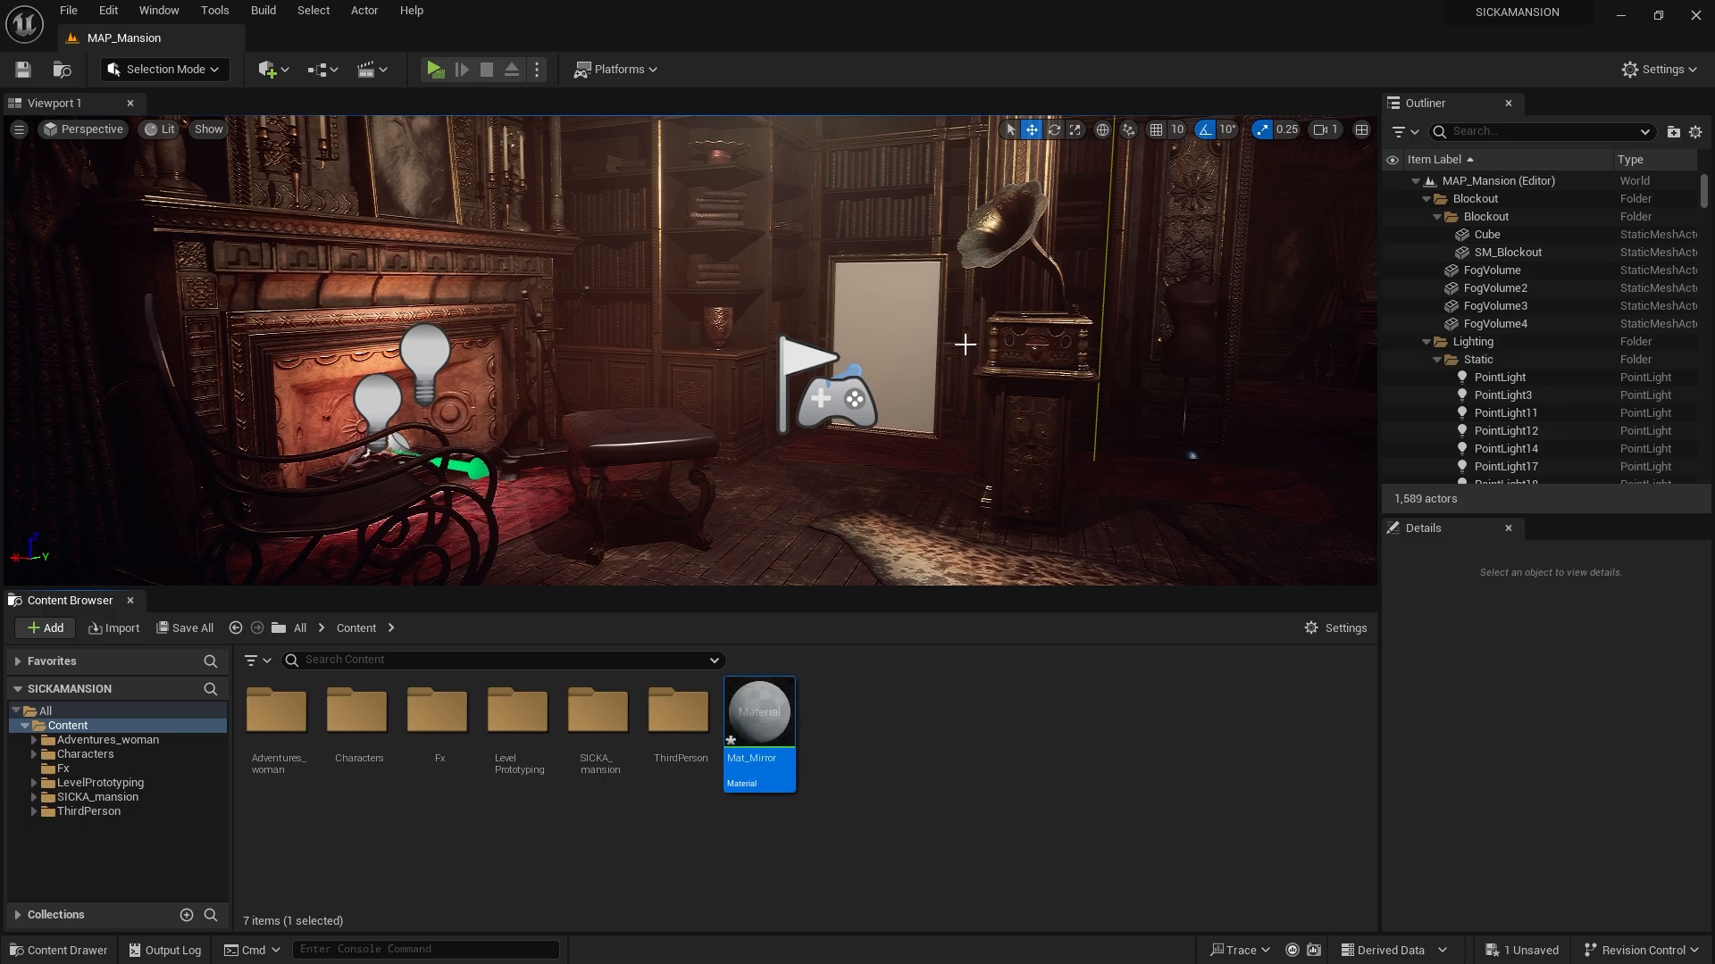
mouse_move(759, 711)
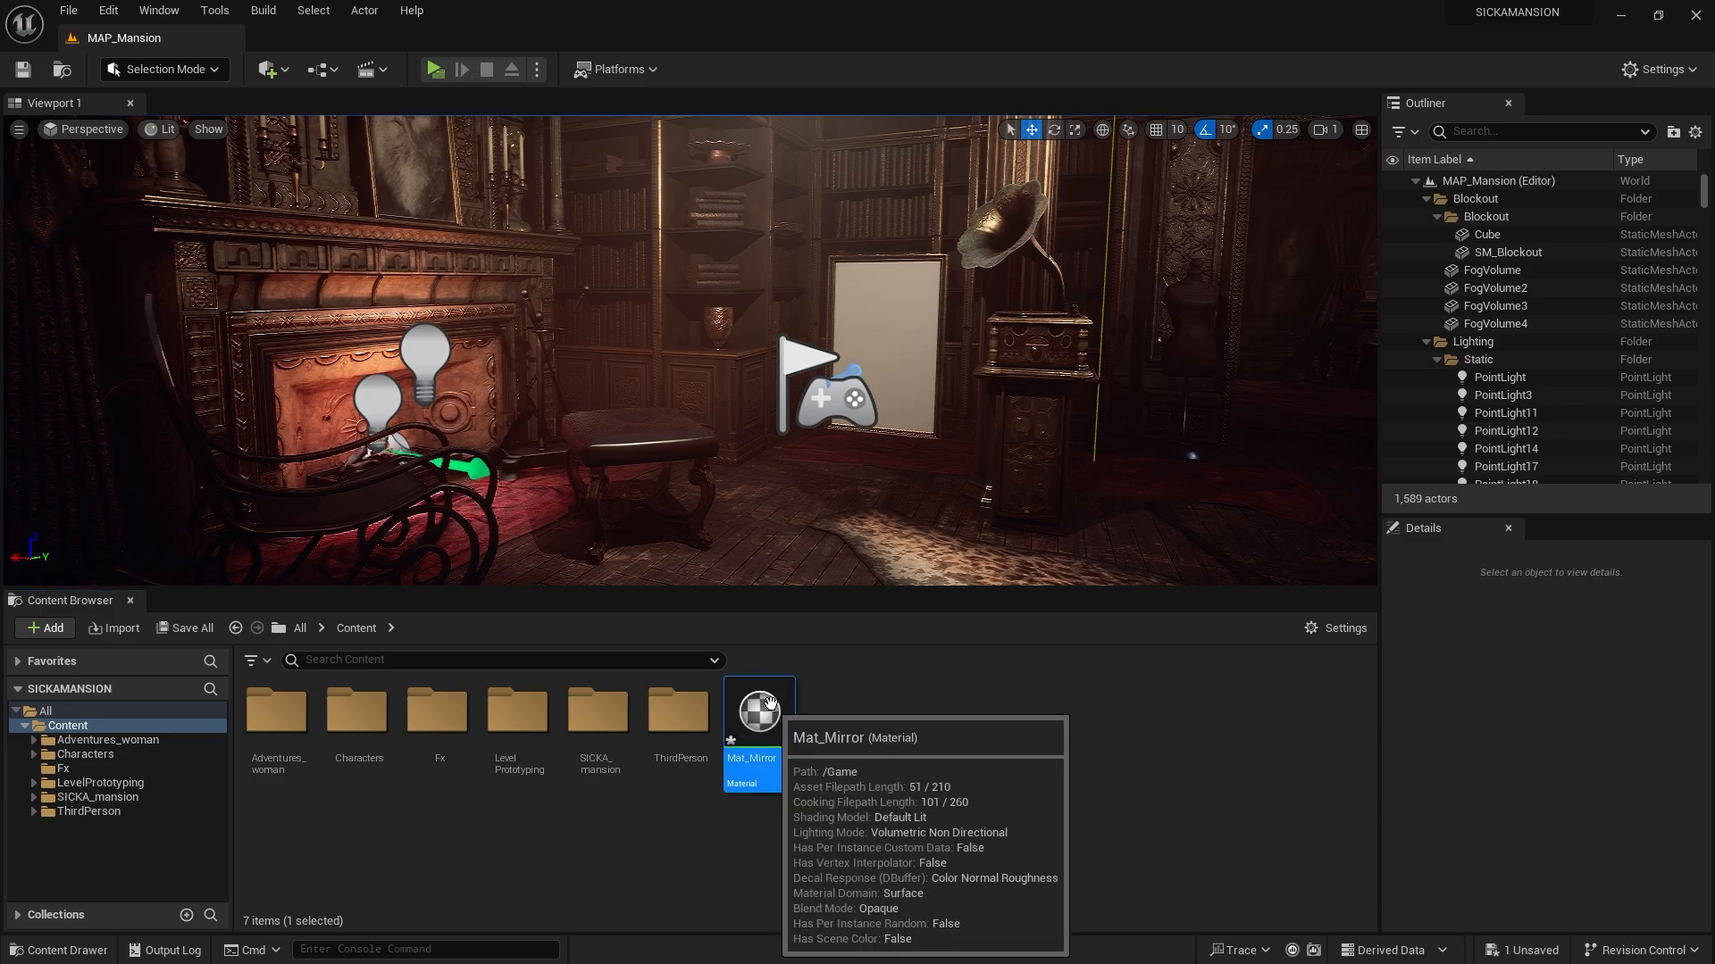
double_click(756, 708)
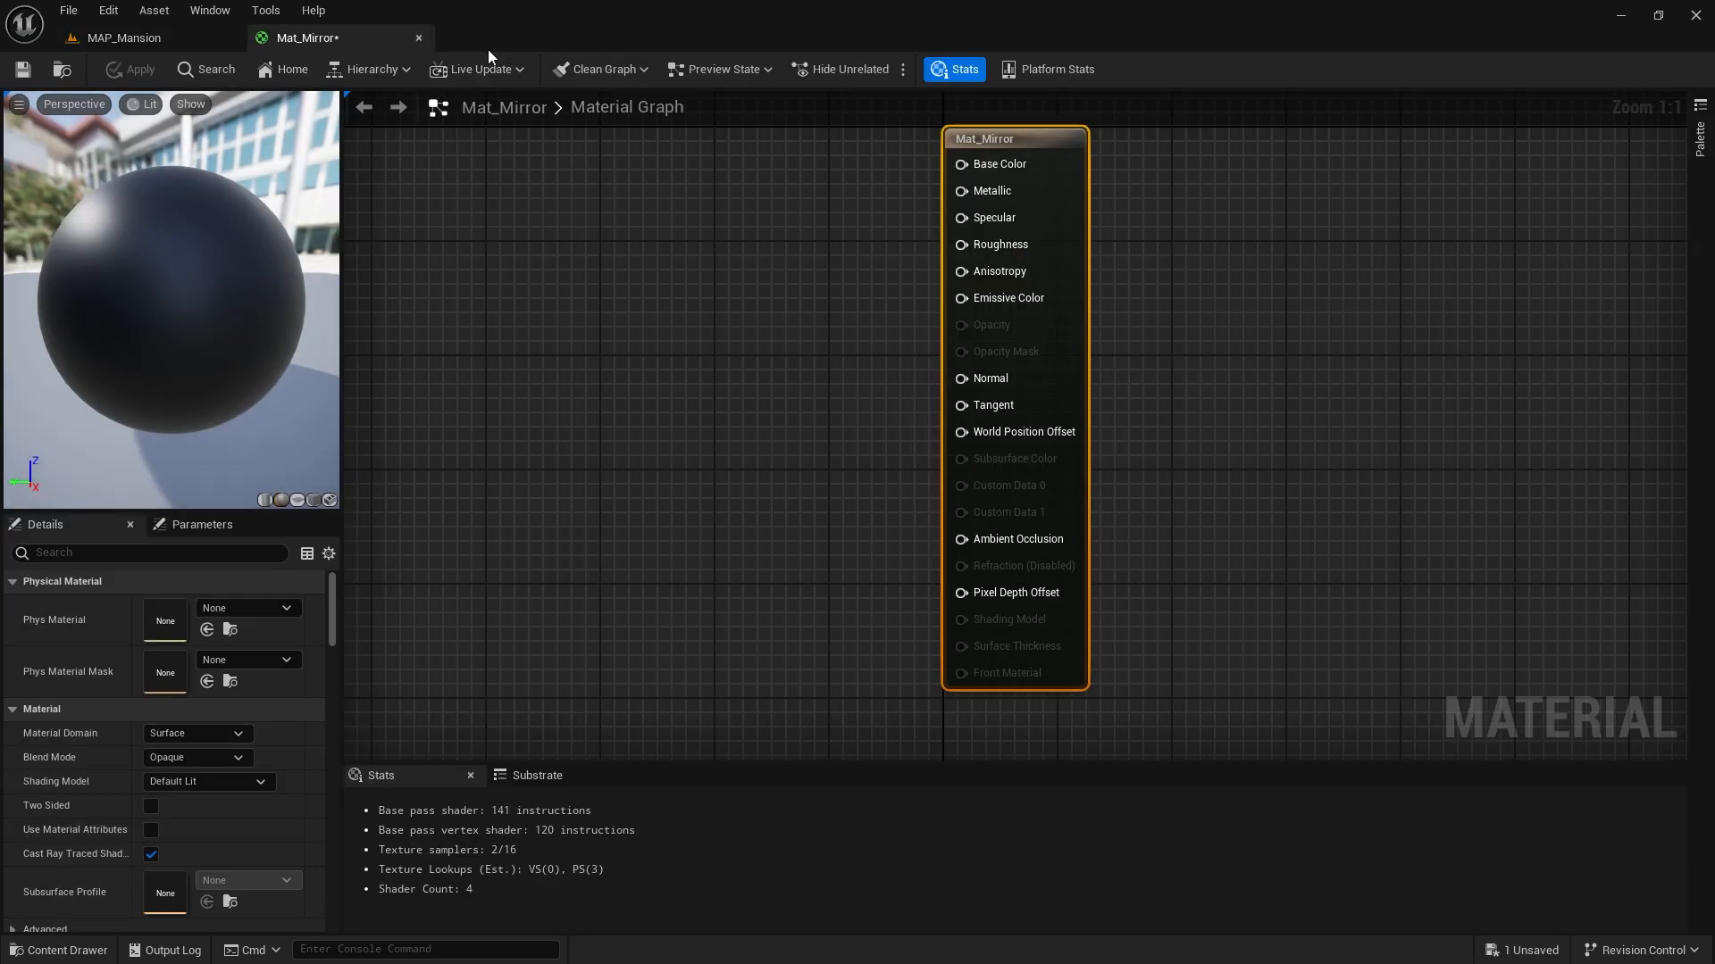
Step: Tick High Quality Reflections and Planar Reflections in Mat_Mirror's details, then clear the search filter
click(633, 394)
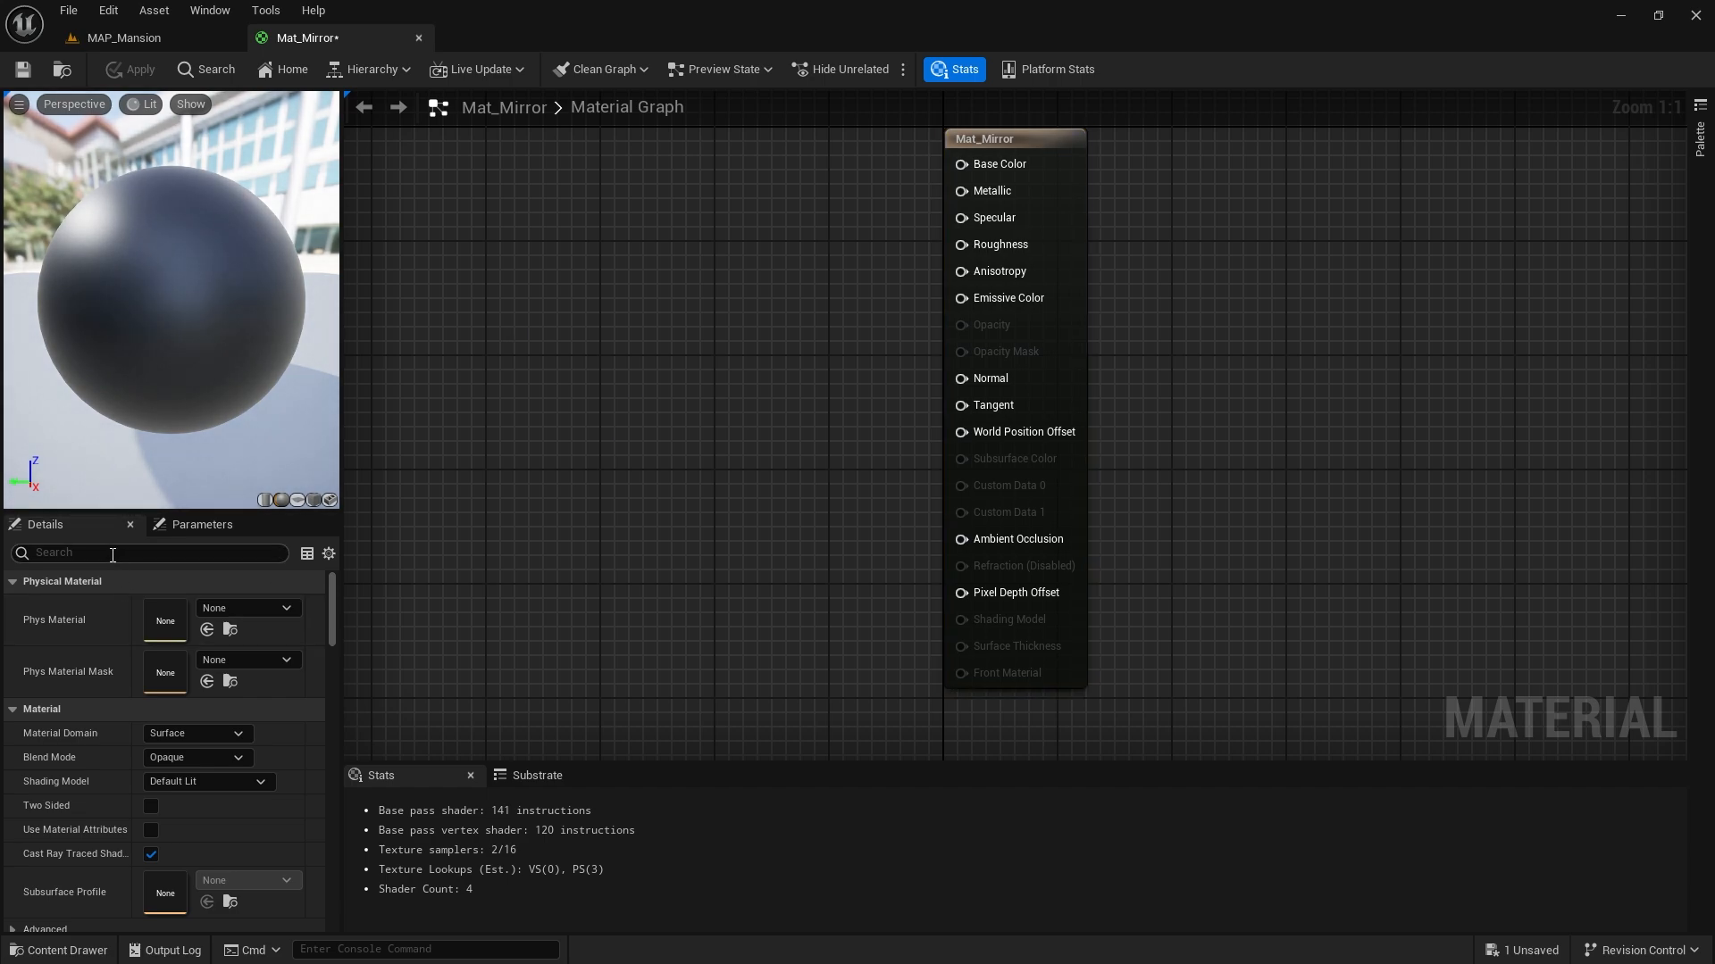
text(high qual)
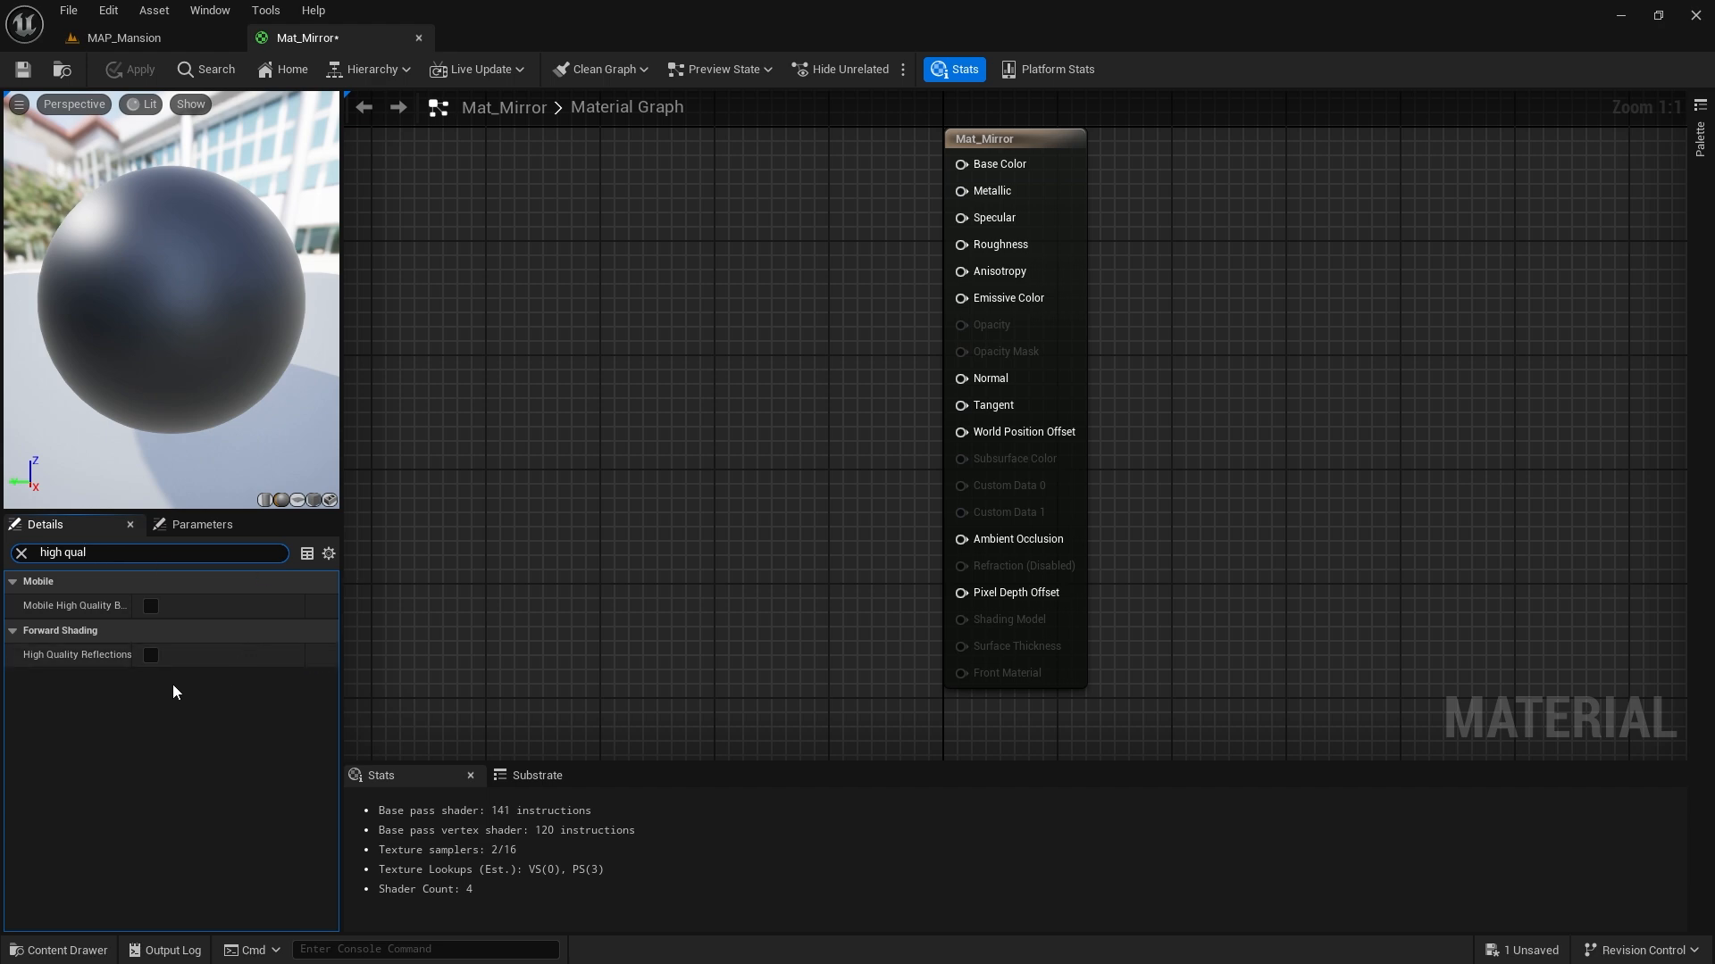
click(151, 655)
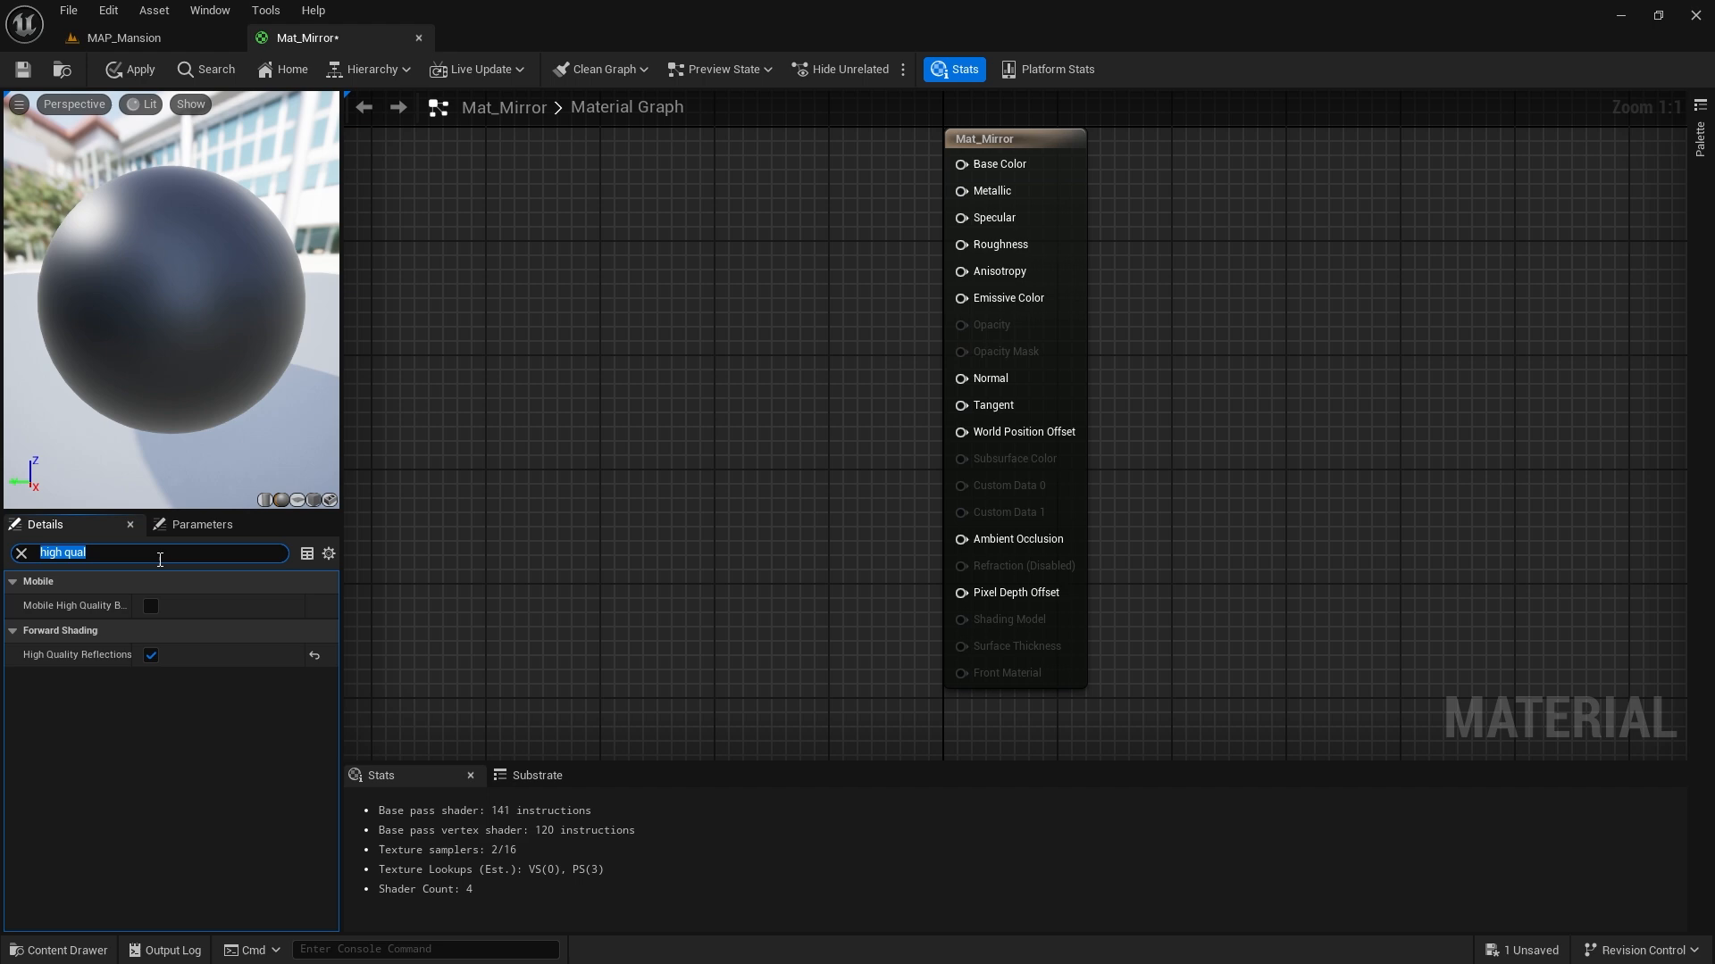
text(planar)
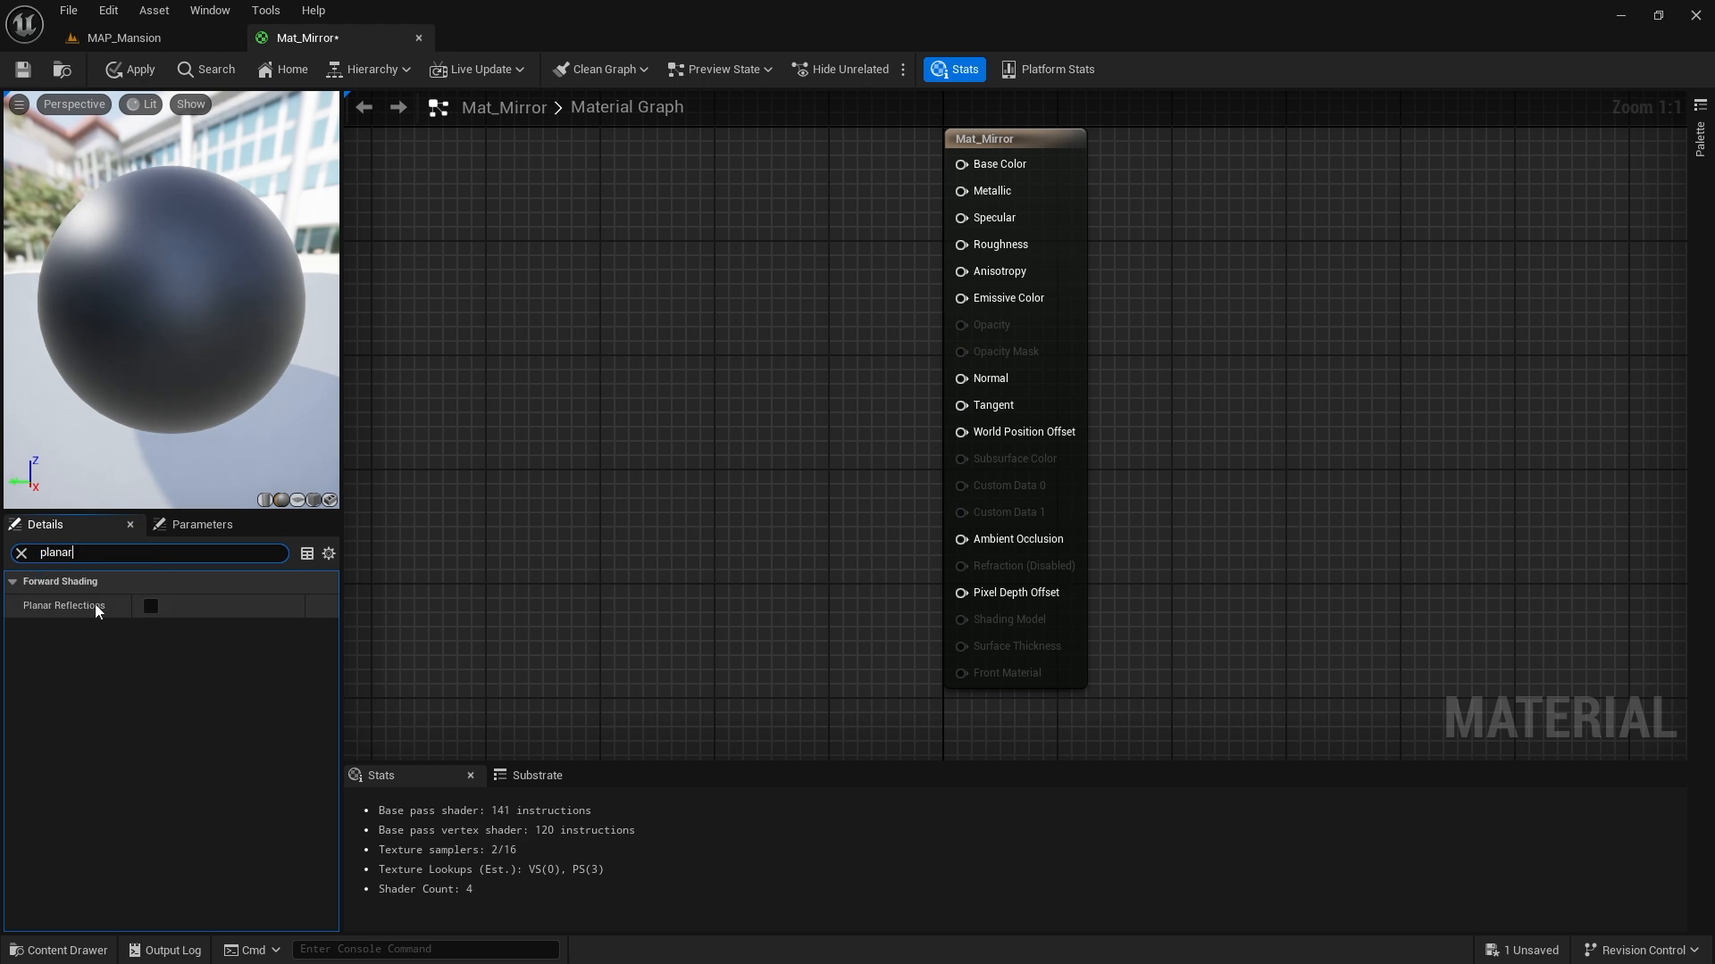
click(150, 605)
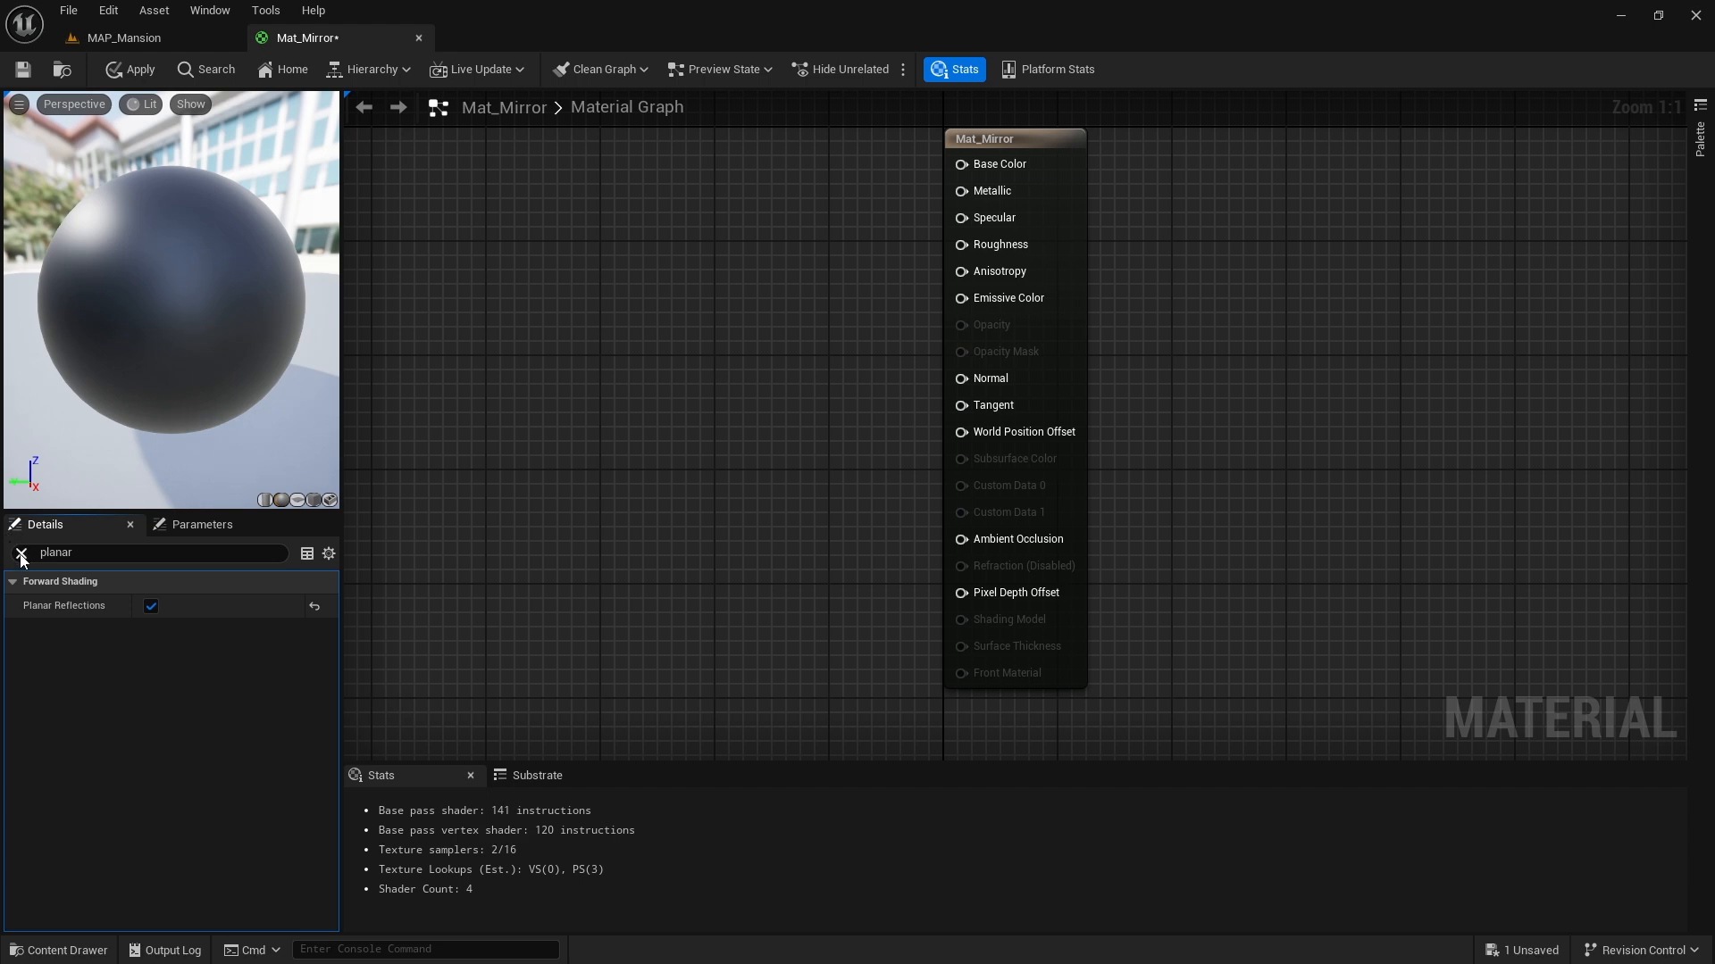
click(19, 556)
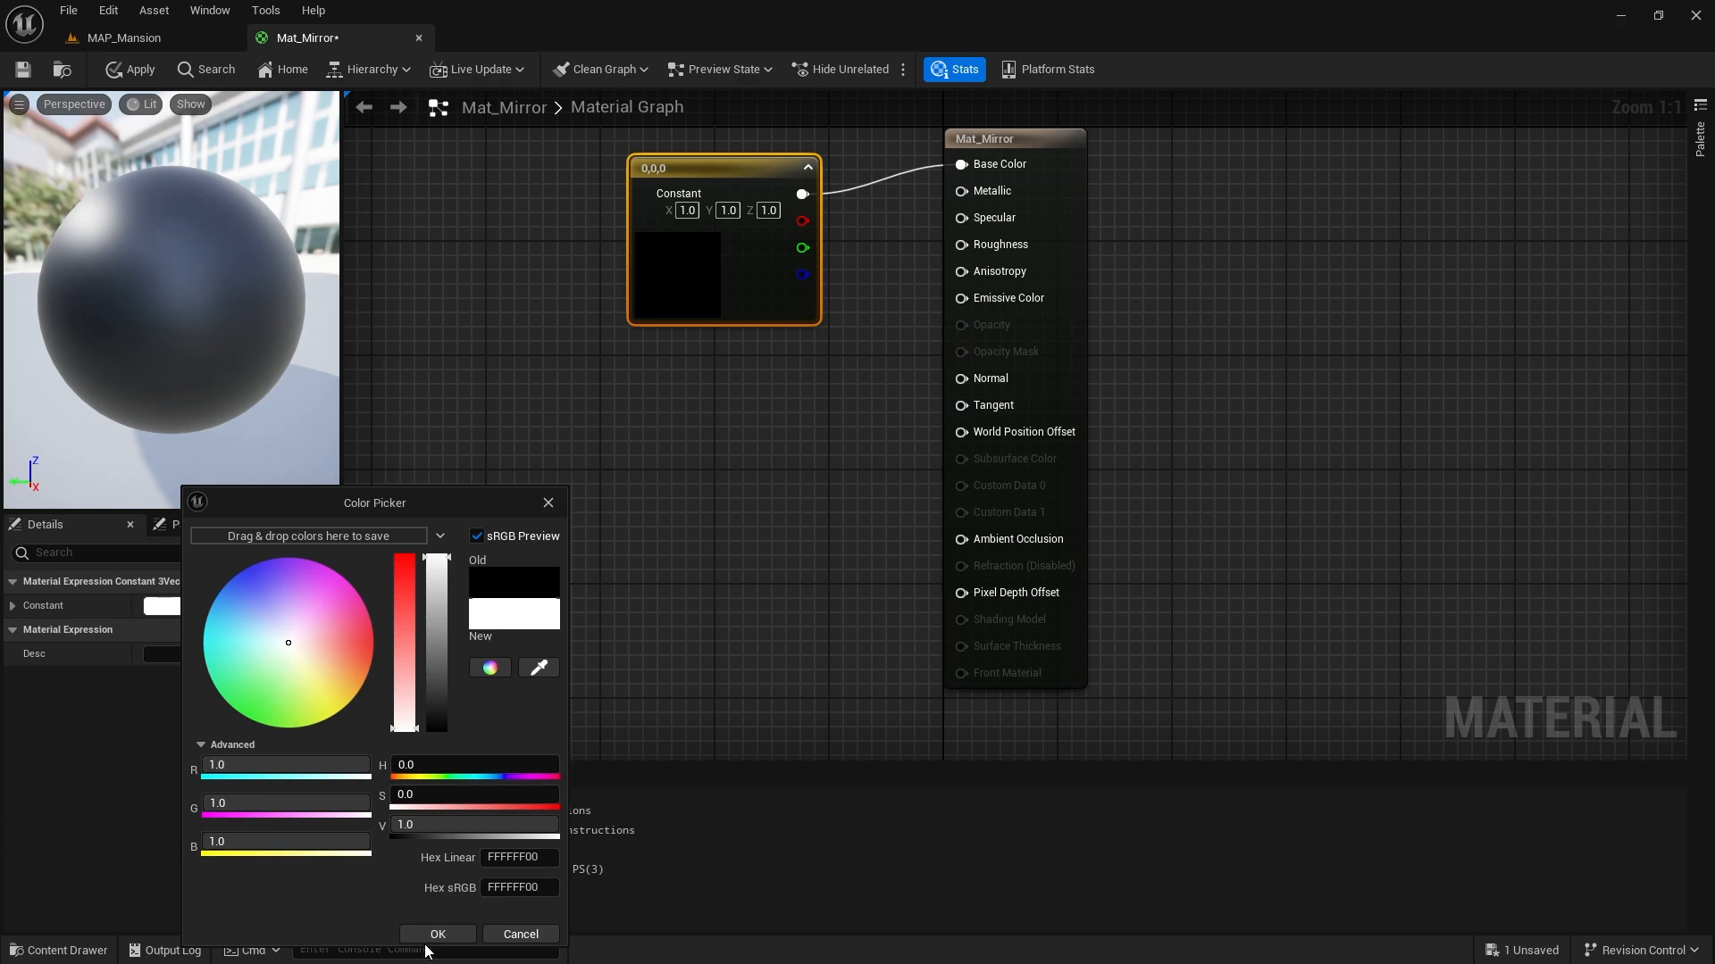
Step: Give Mat_Mirror a white base color, Metallic and Specular 1, Roughness 0, and apply
click(436, 934)
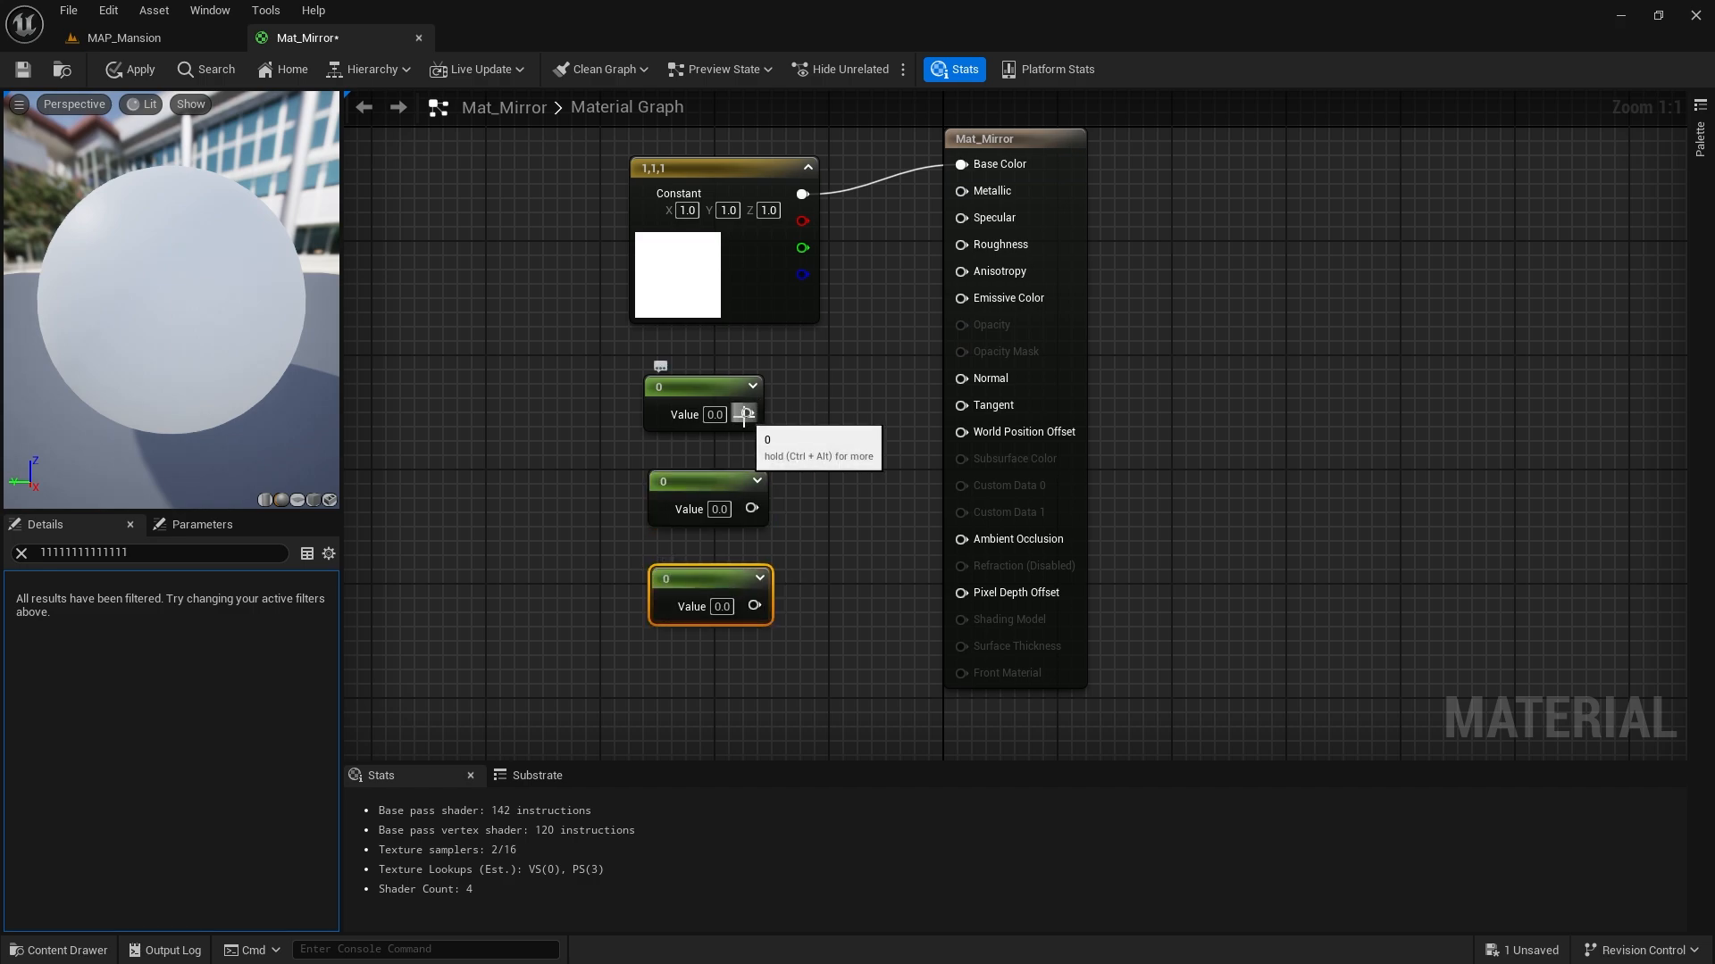
drag(747, 413, 960, 190)
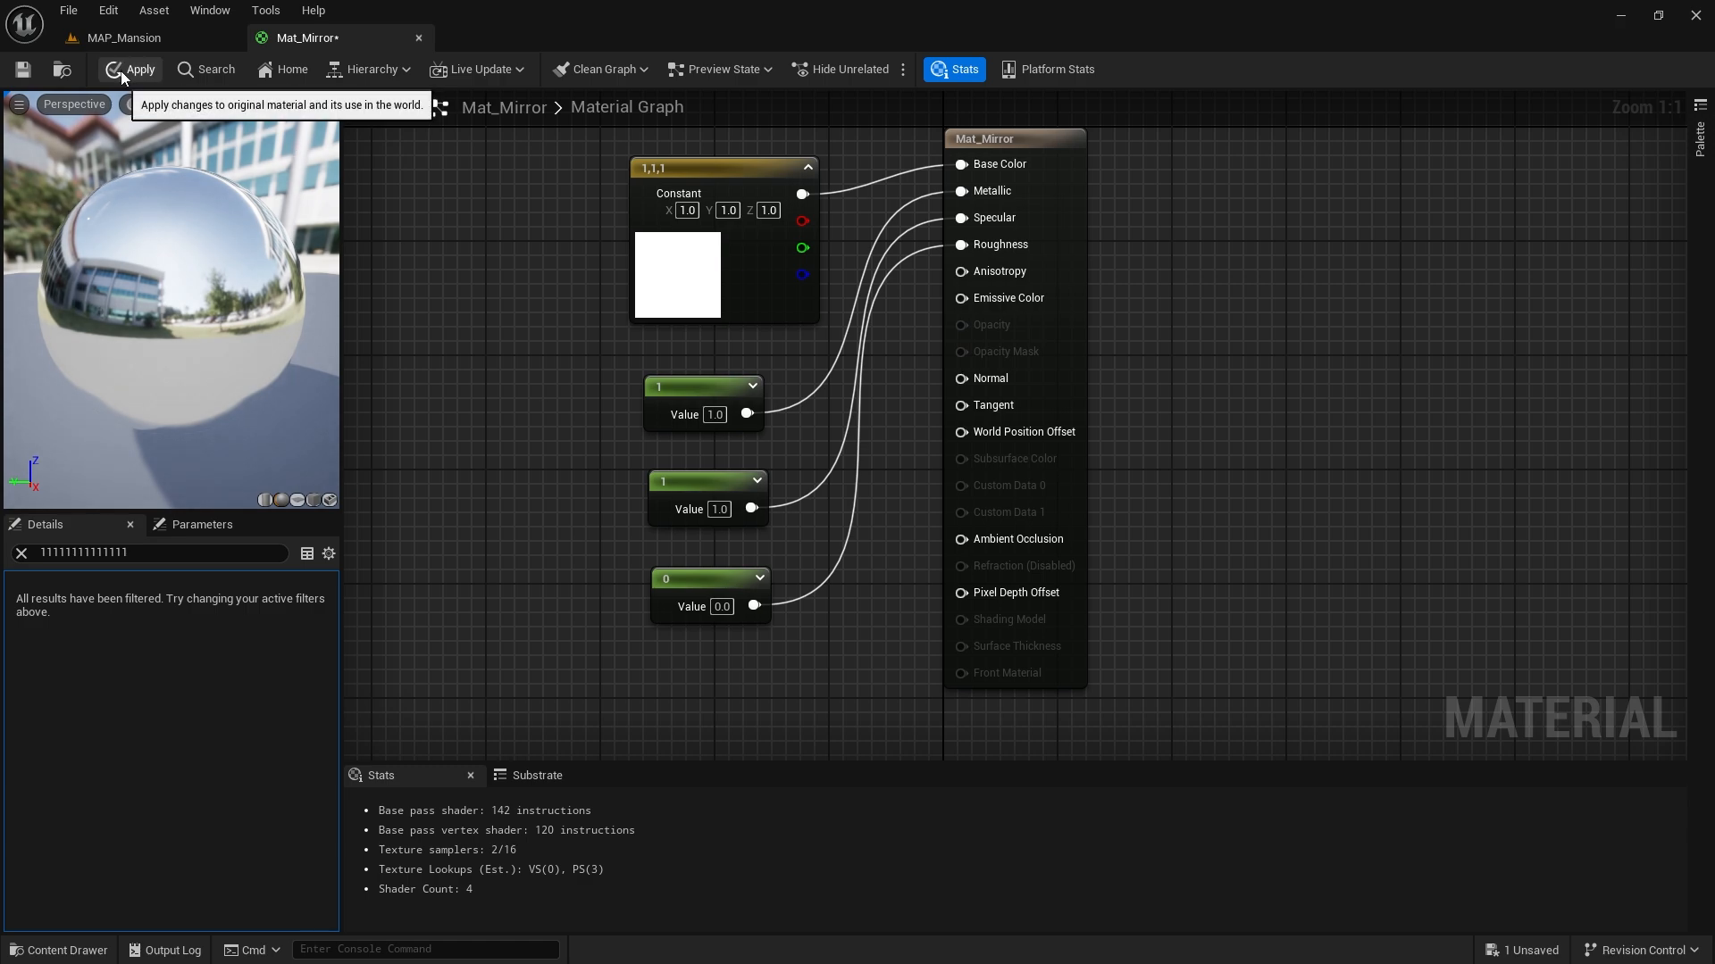
click(140, 69)
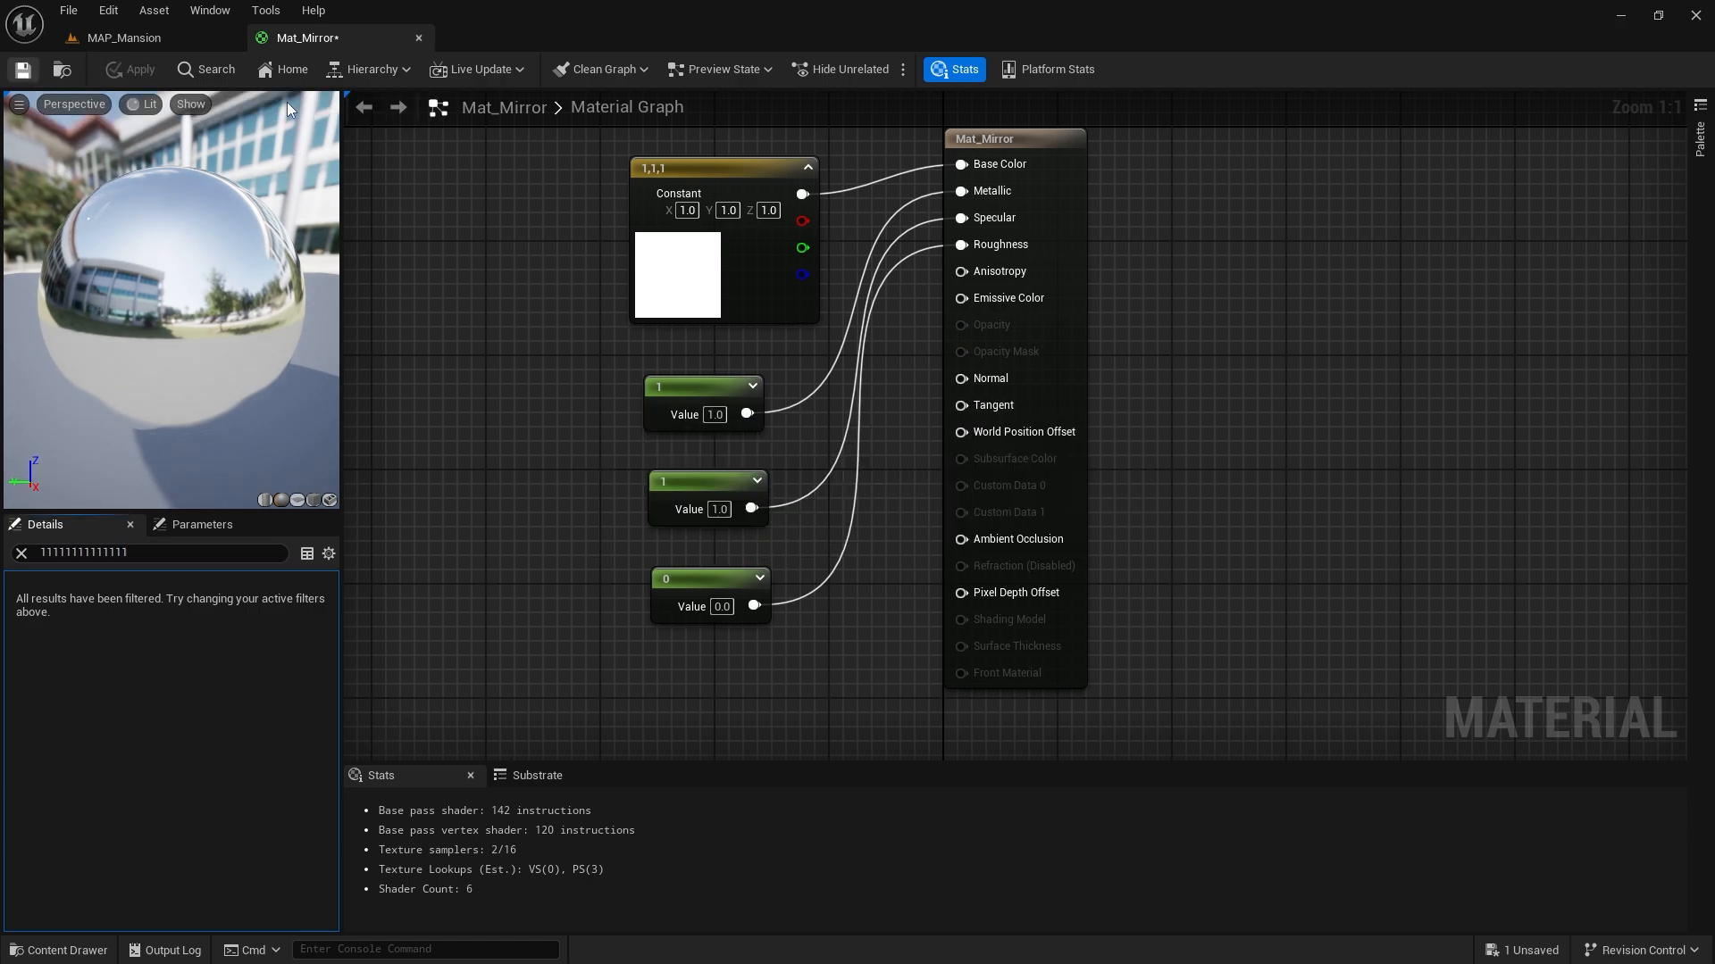
click(122, 38)
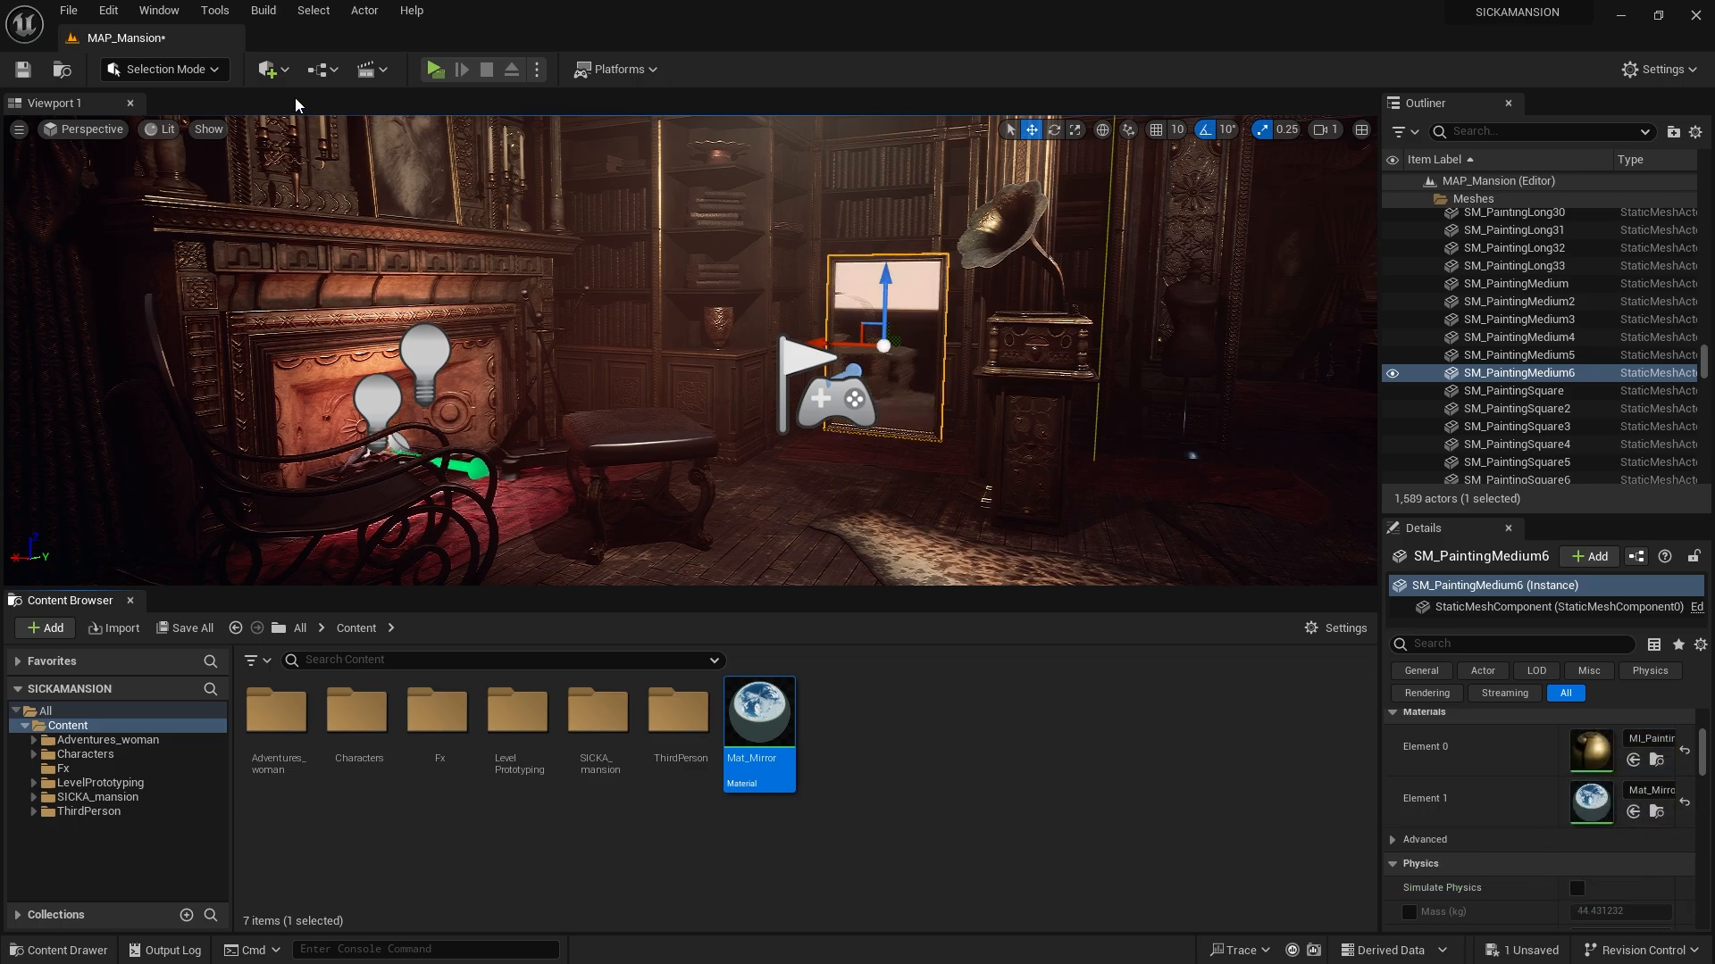
Step: Add a Planar Reflection actor at the mirror and launch a Standalone Game preview
click(266, 69)
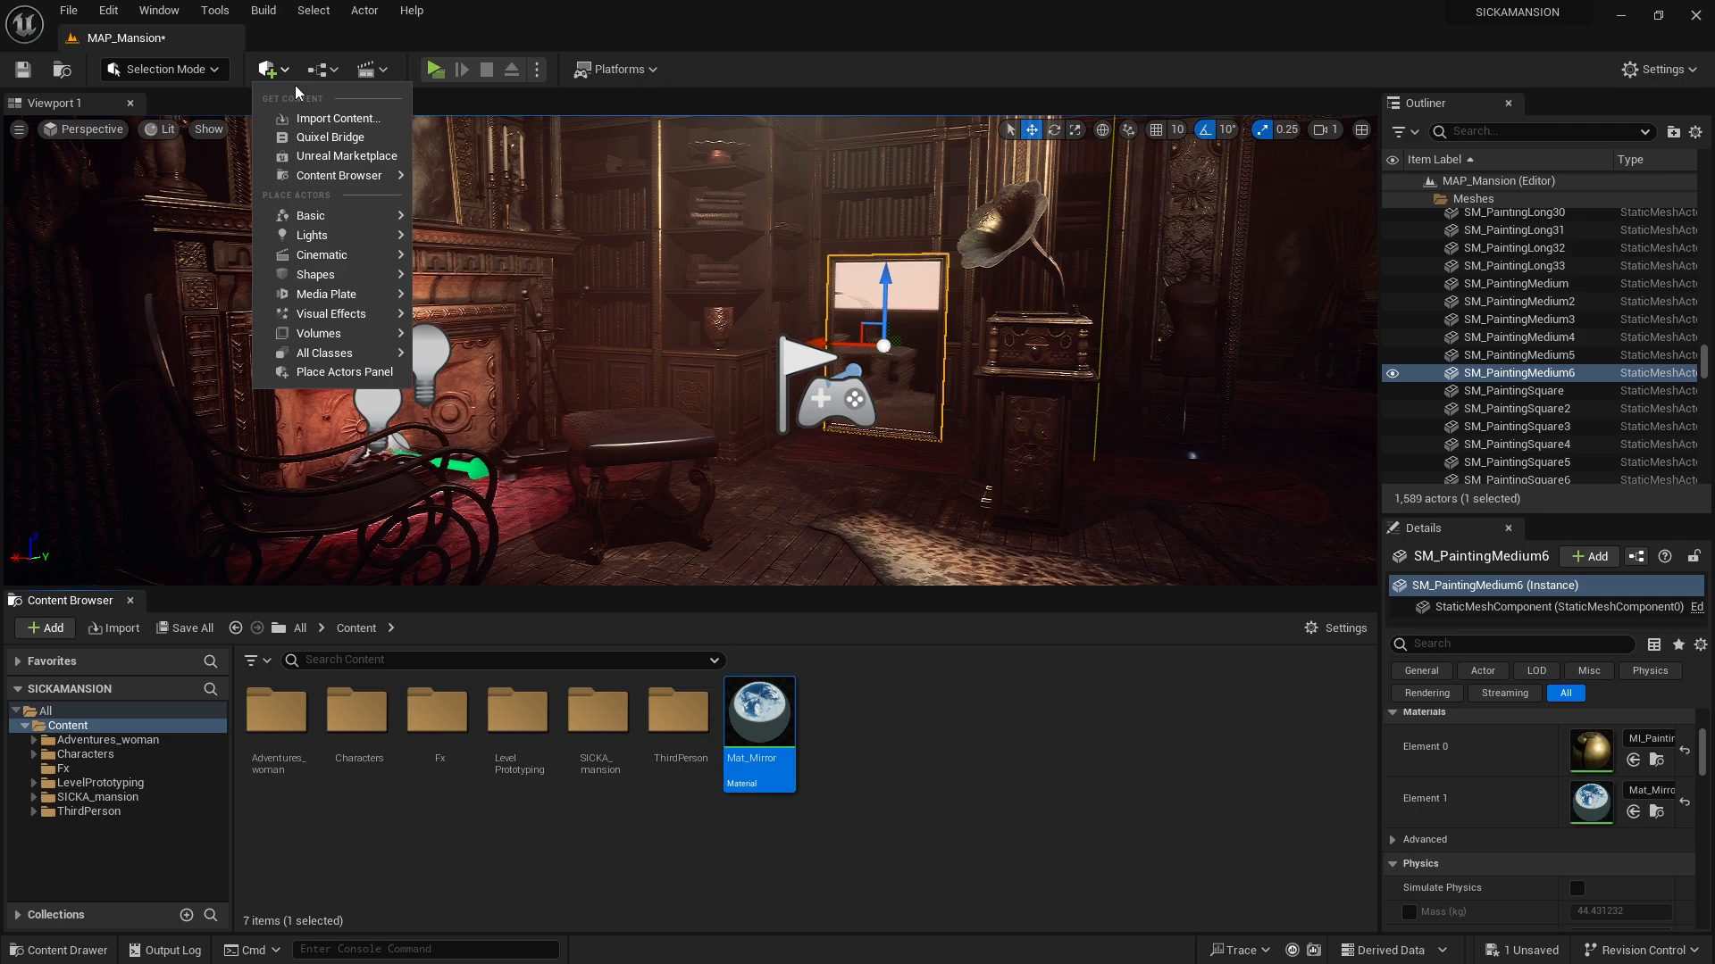
text(planar)
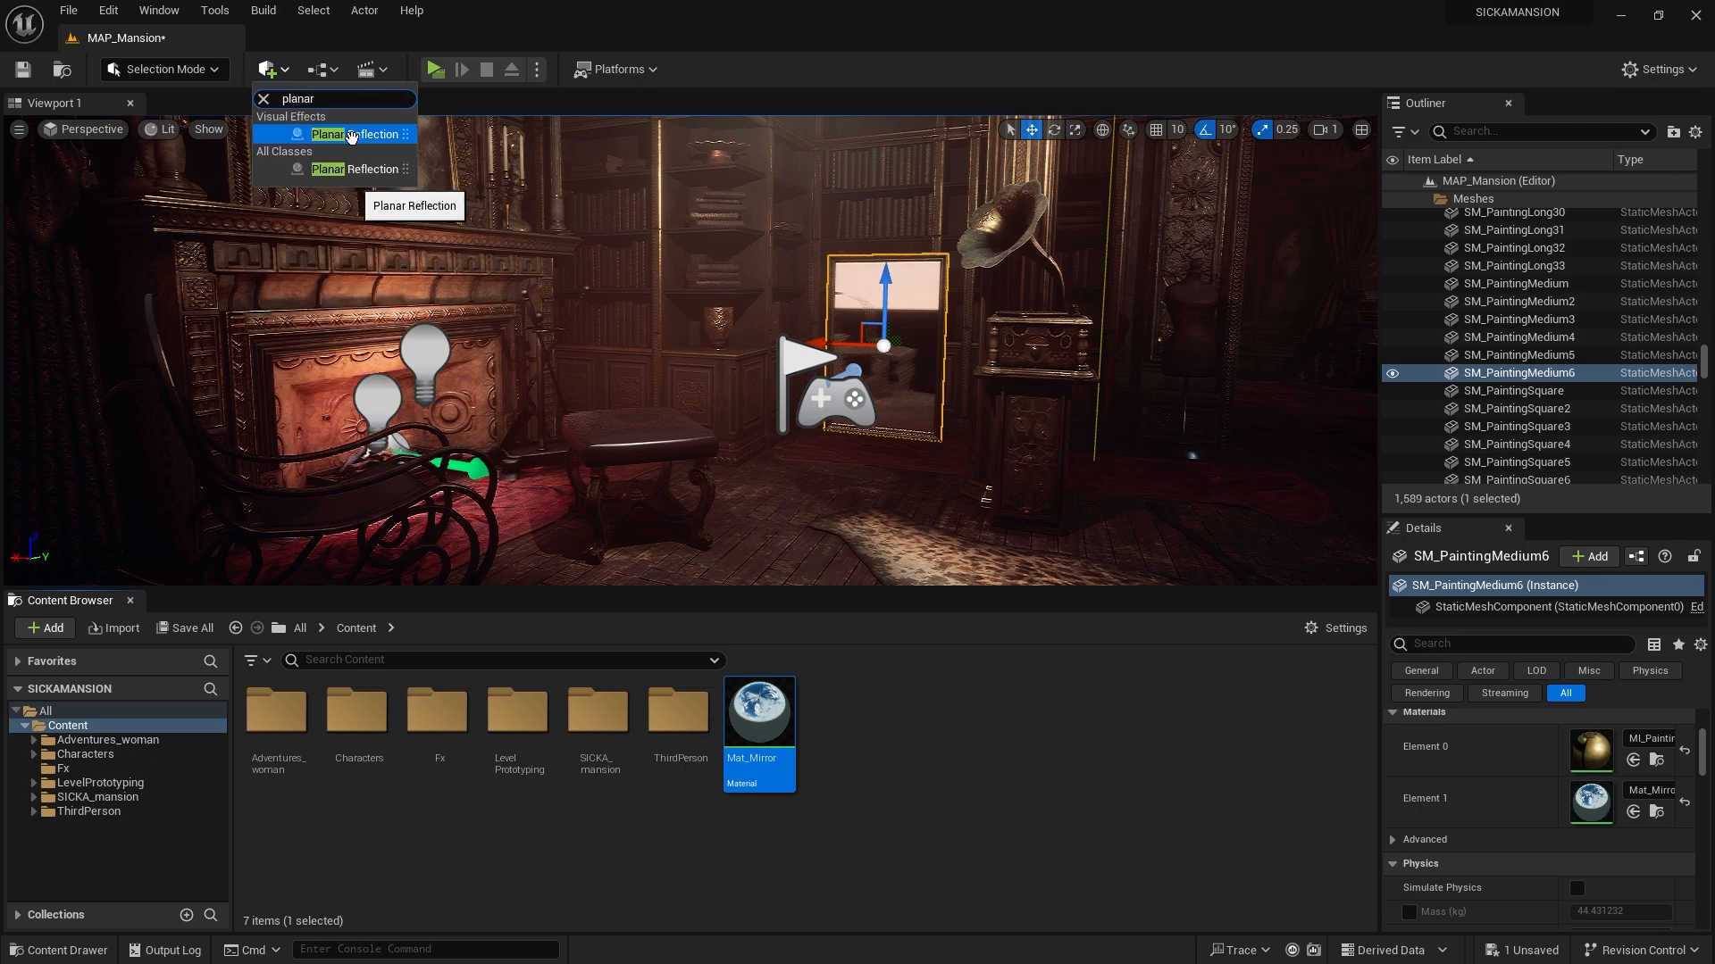
click(350, 133)
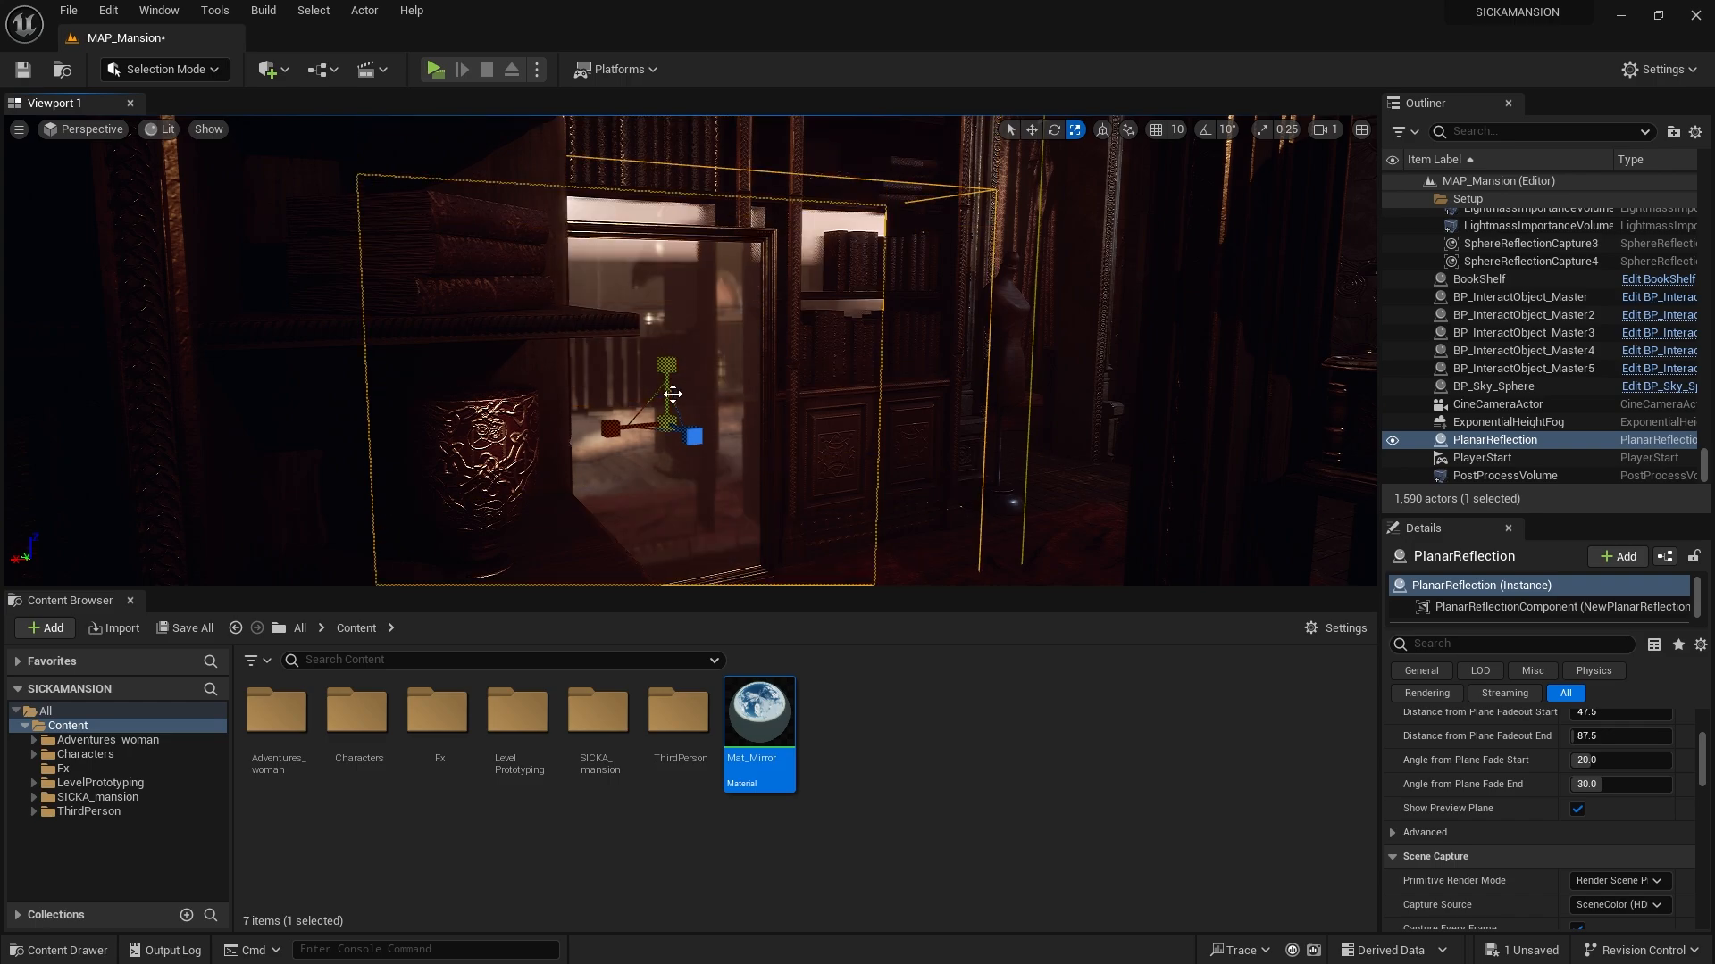
click(434, 68)
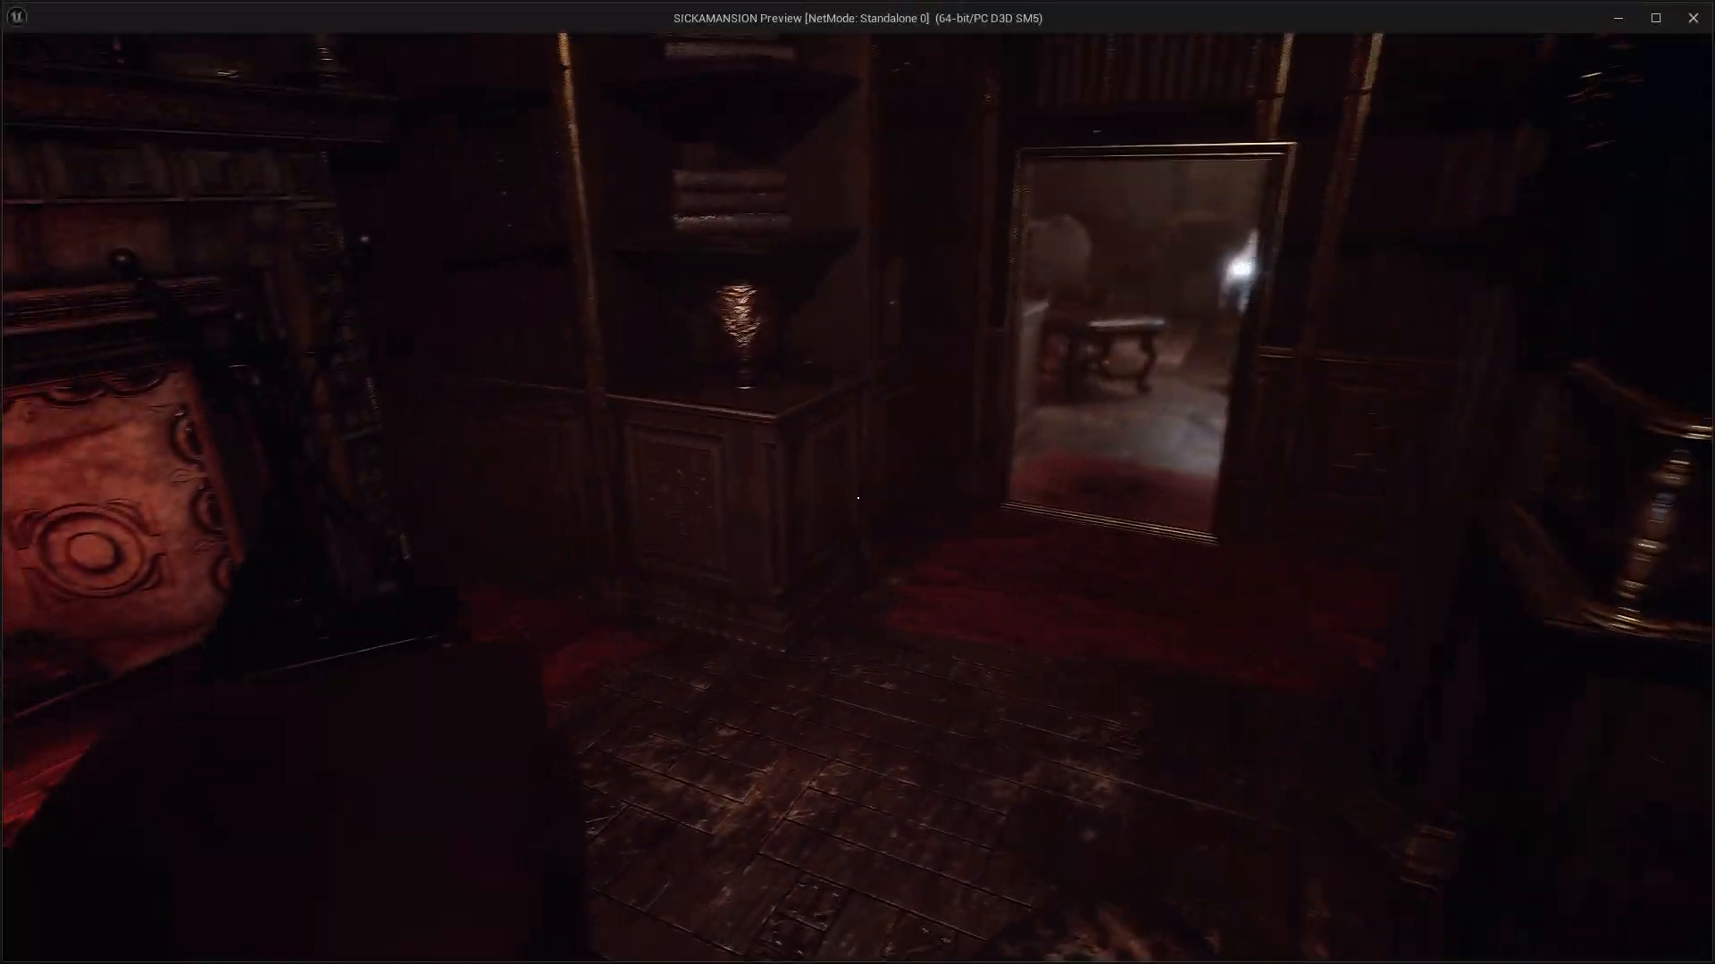